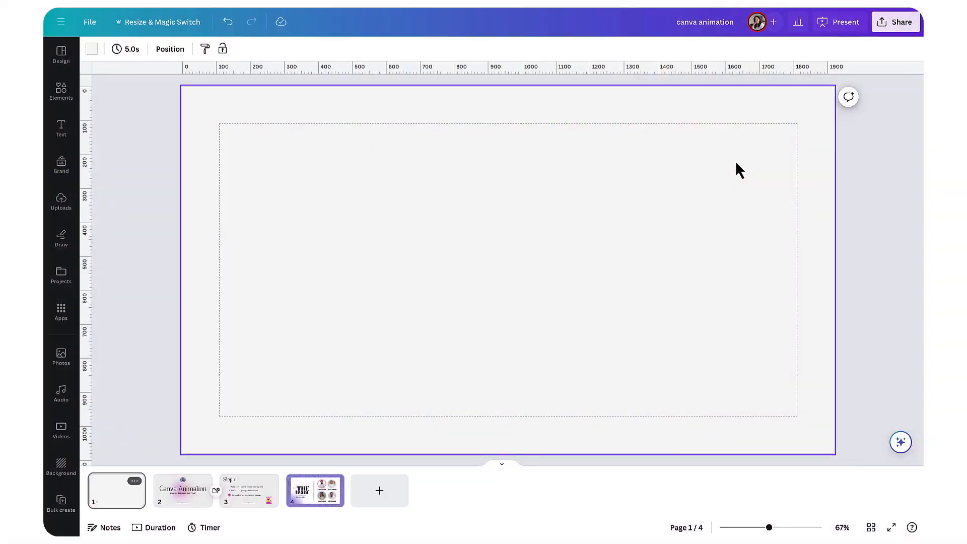
Open the Step #1 slide and select its first two bullet points
click(838, 22)
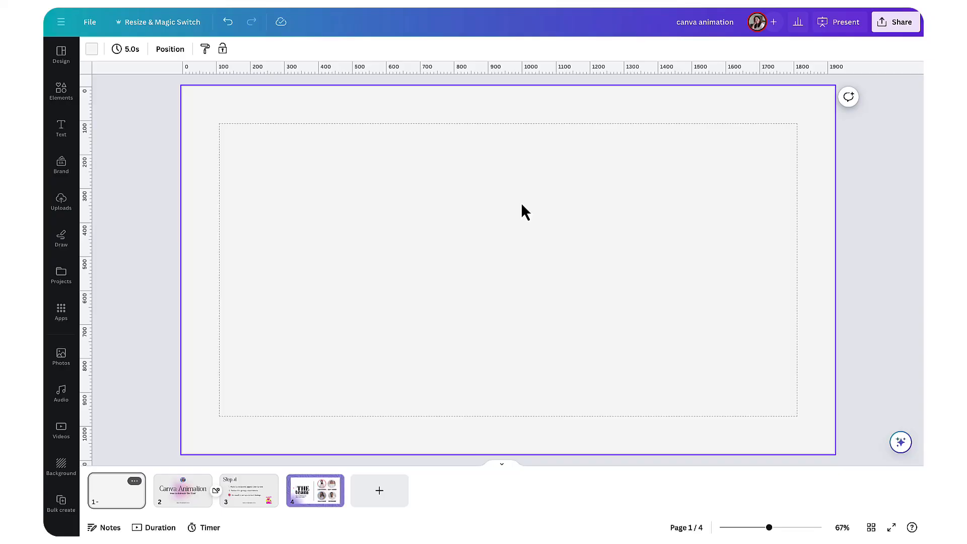
mouse_move(828, 77)
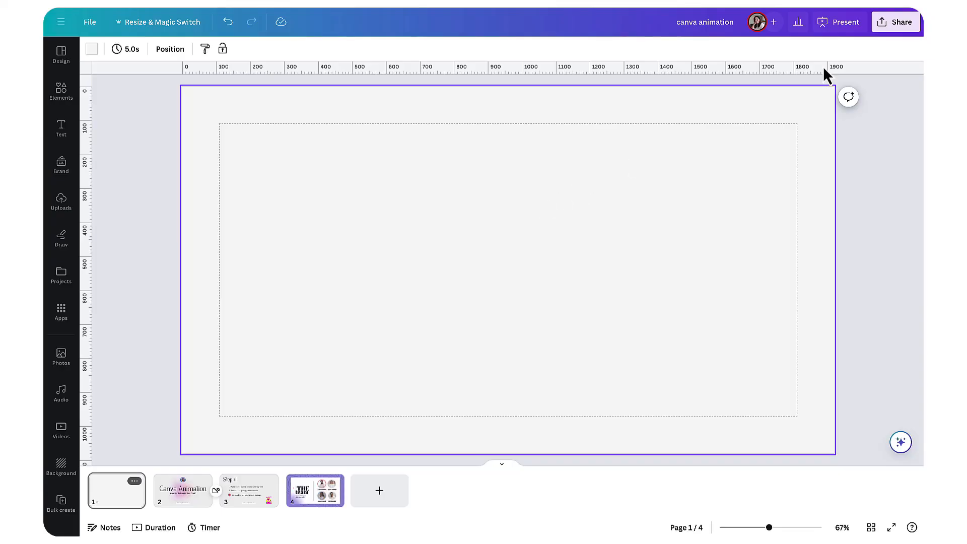
click(896, 22)
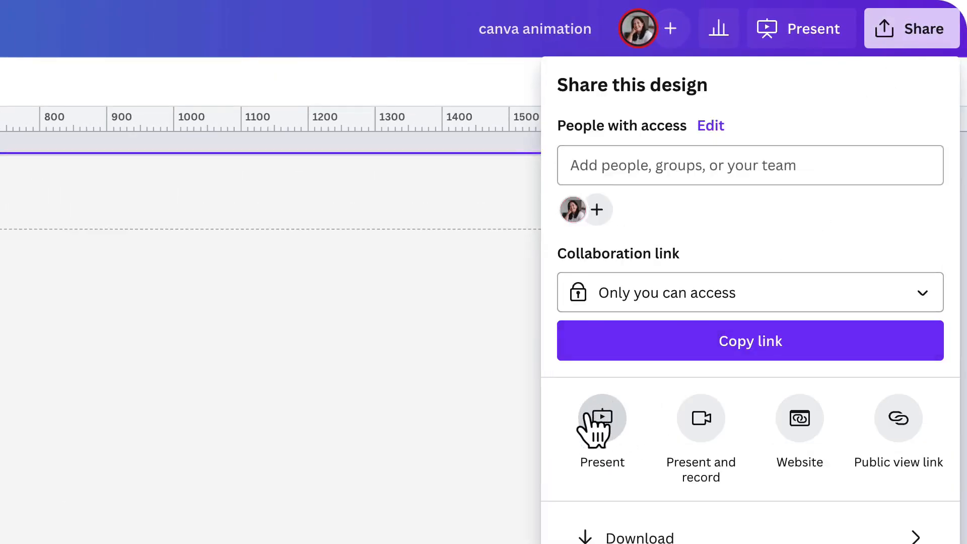
mouse_move(602, 425)
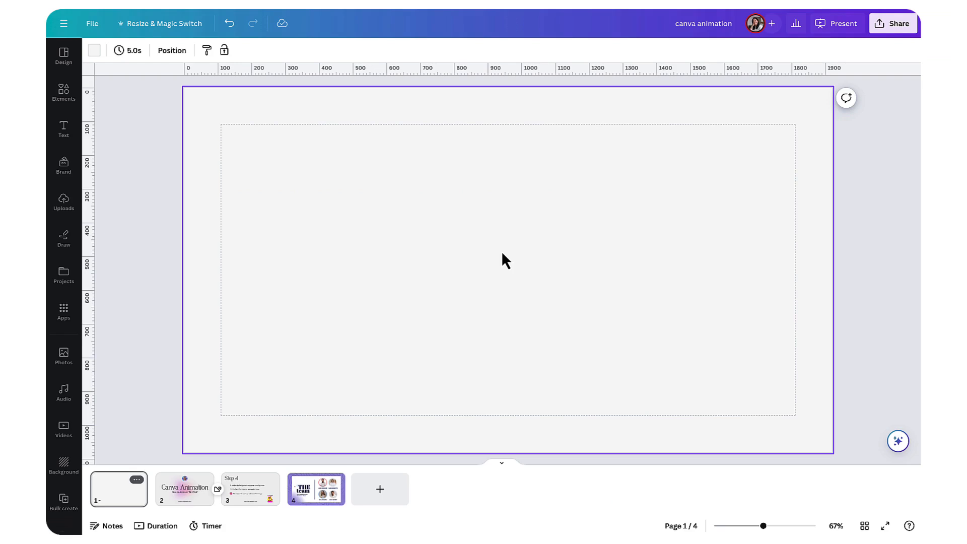
click(250, 489)
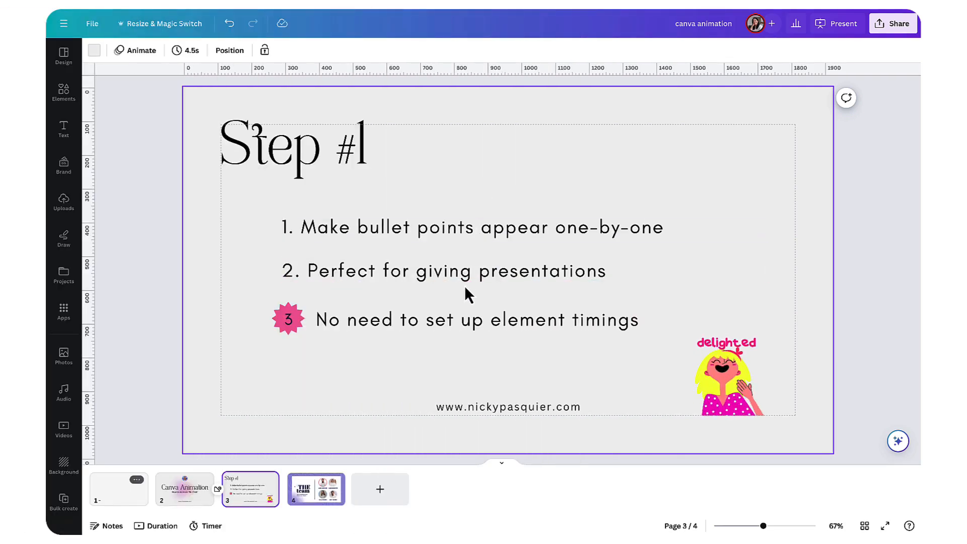
click(456, 270)
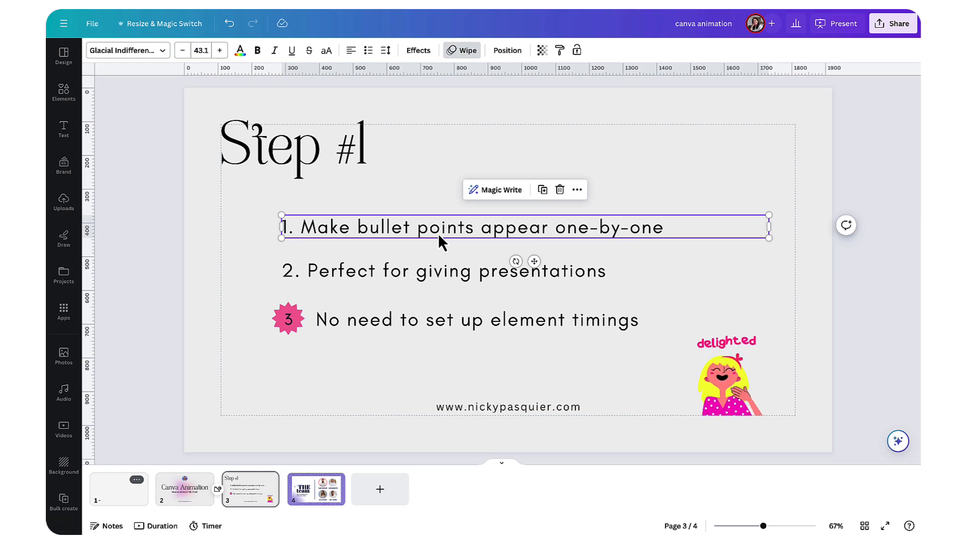
click(443, 271)
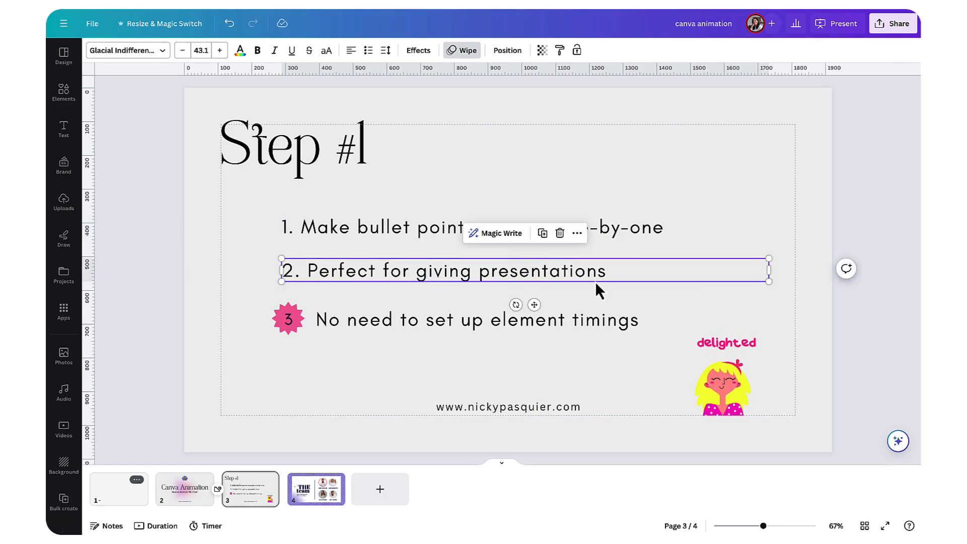
Select the second bullet again, the third bullet's text and the pink star badge
click(609, 271)
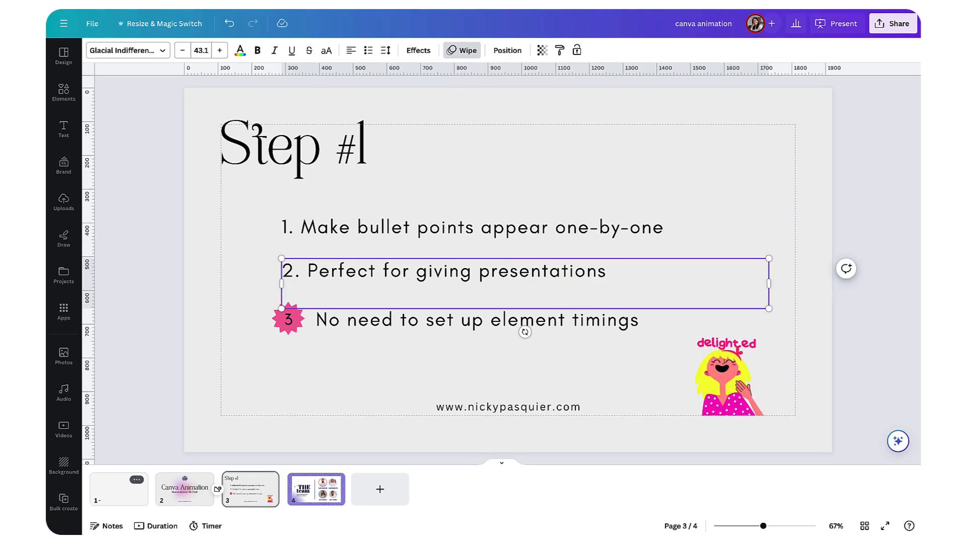
click(472, 270)
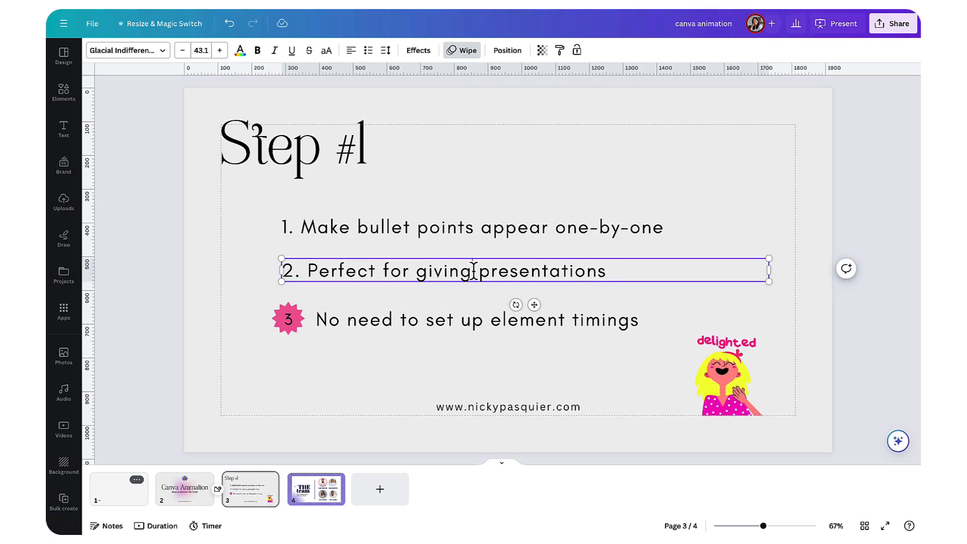
click(362, 352)
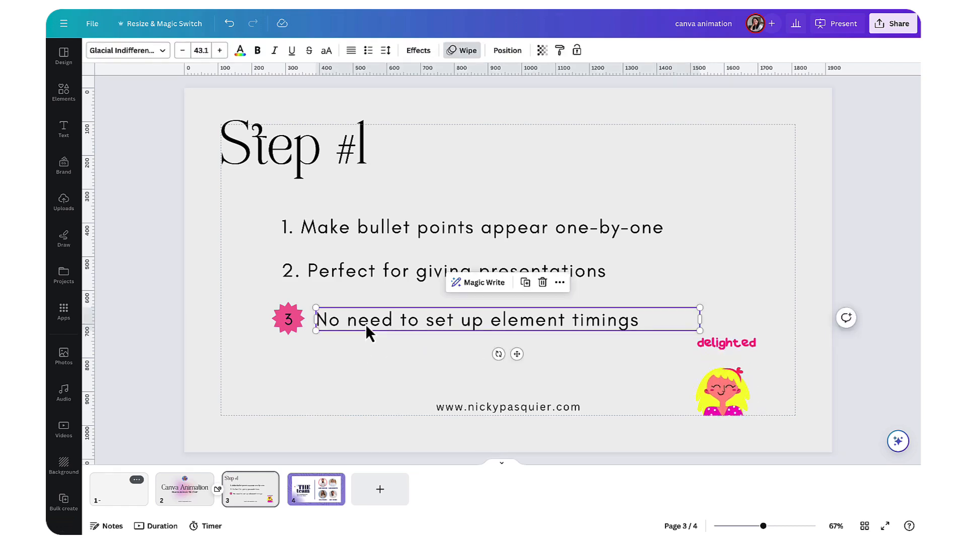
click(288, 319)
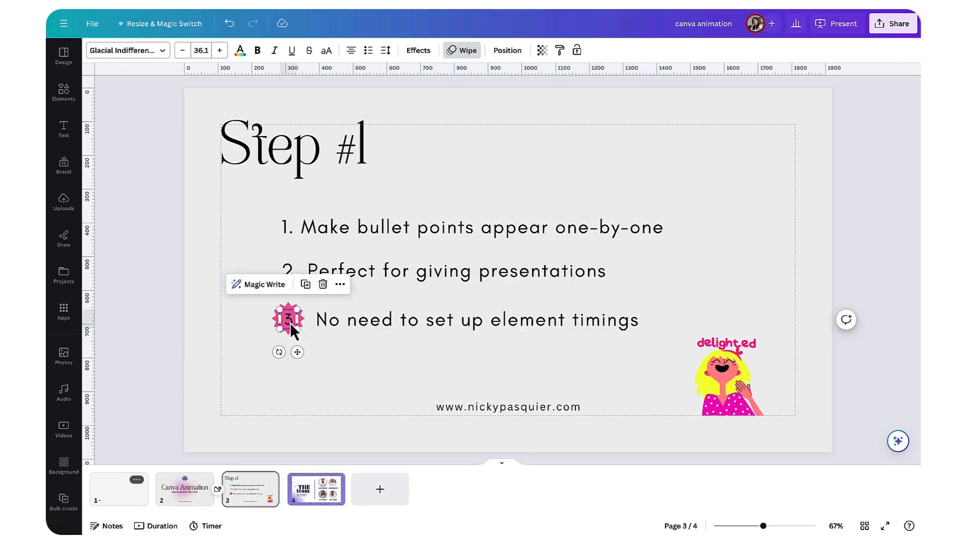
click(288, 319)
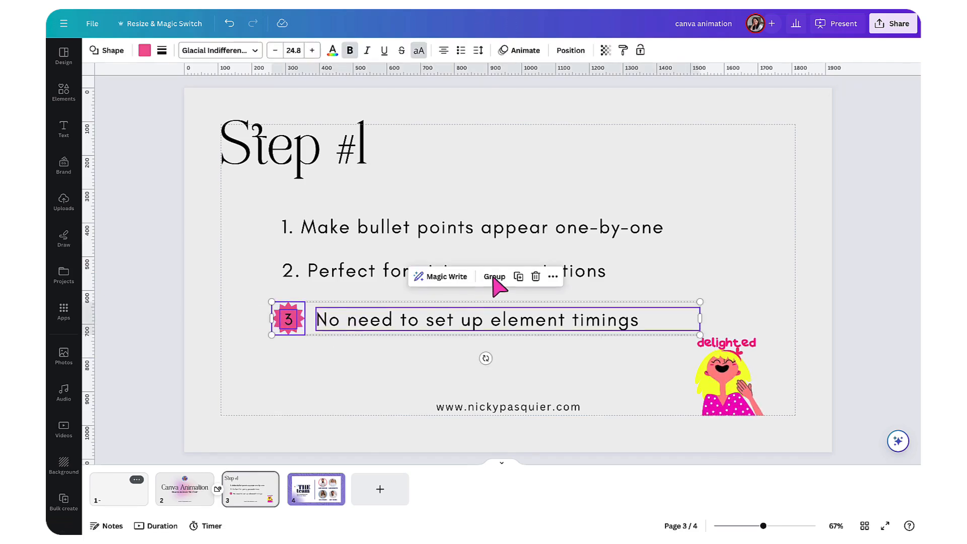
click(404, 395)
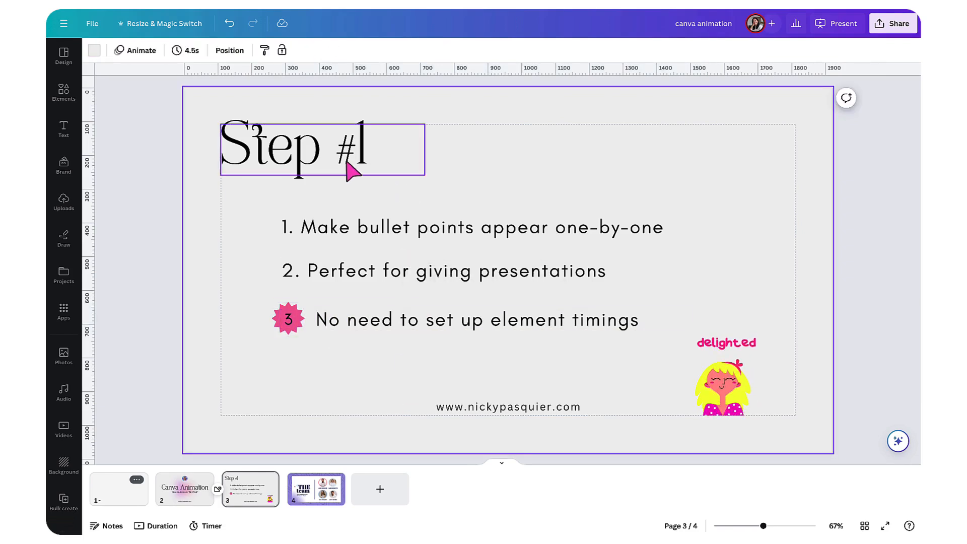
click(728, 376)
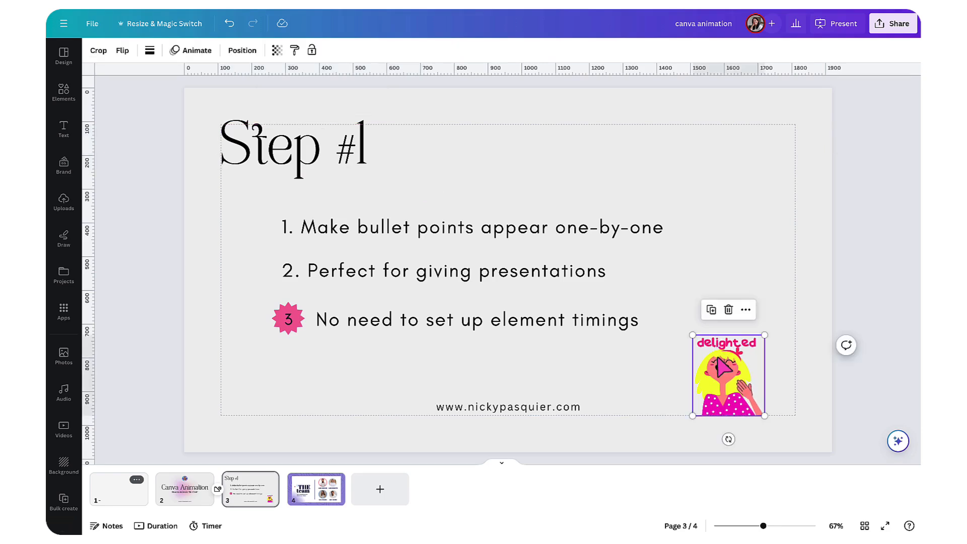
click(431, 370)
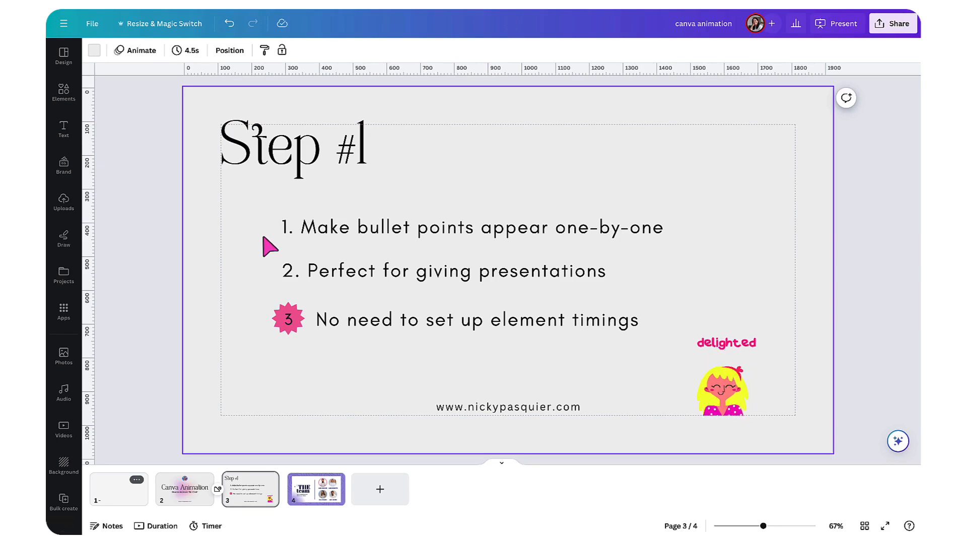
click(294, 148)
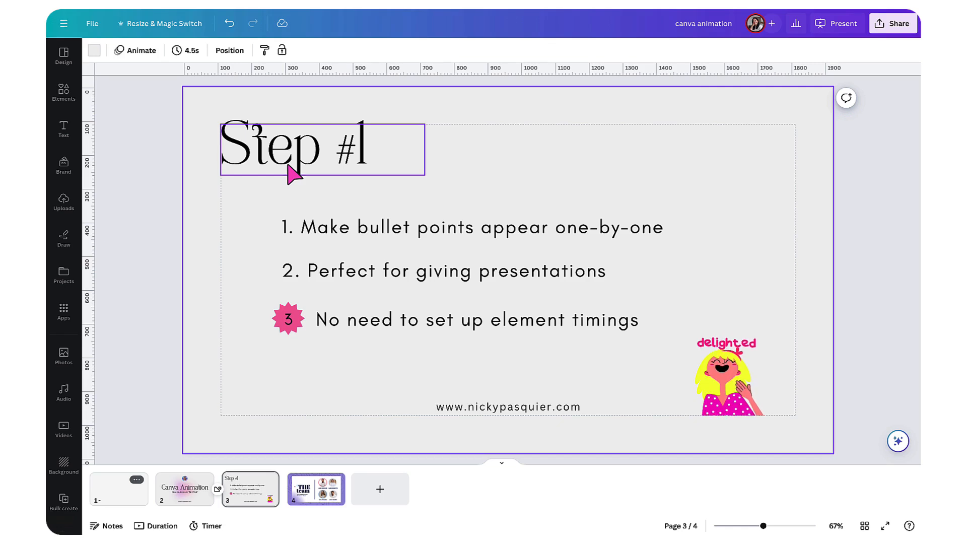
click(307, 241)
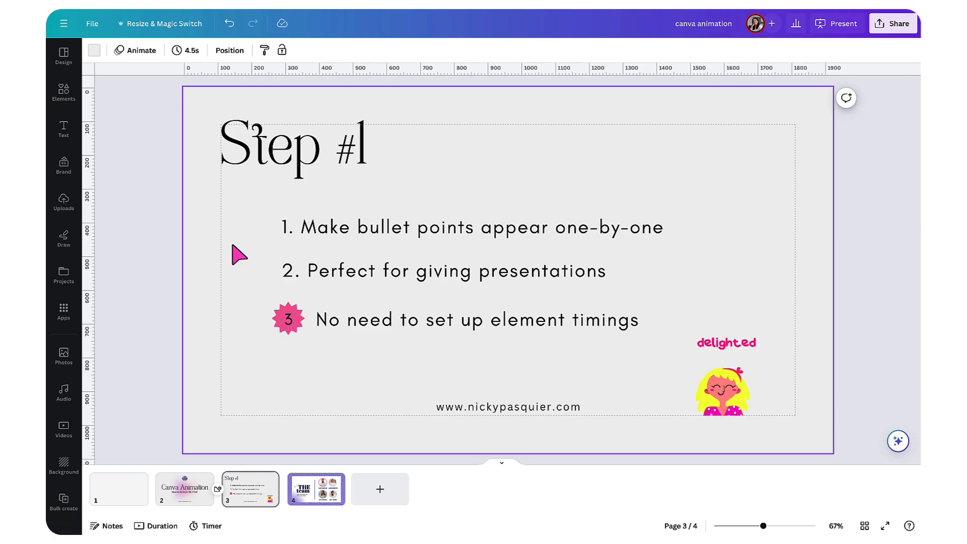
click(293, 145)
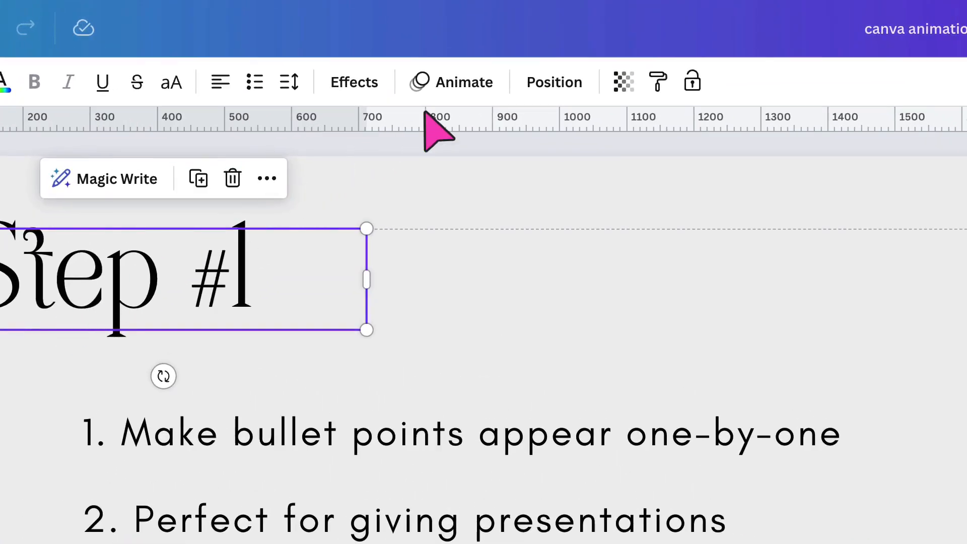
Apply a rightward Wipe animation on enter to the heading and first two bullets
click(462, 82)
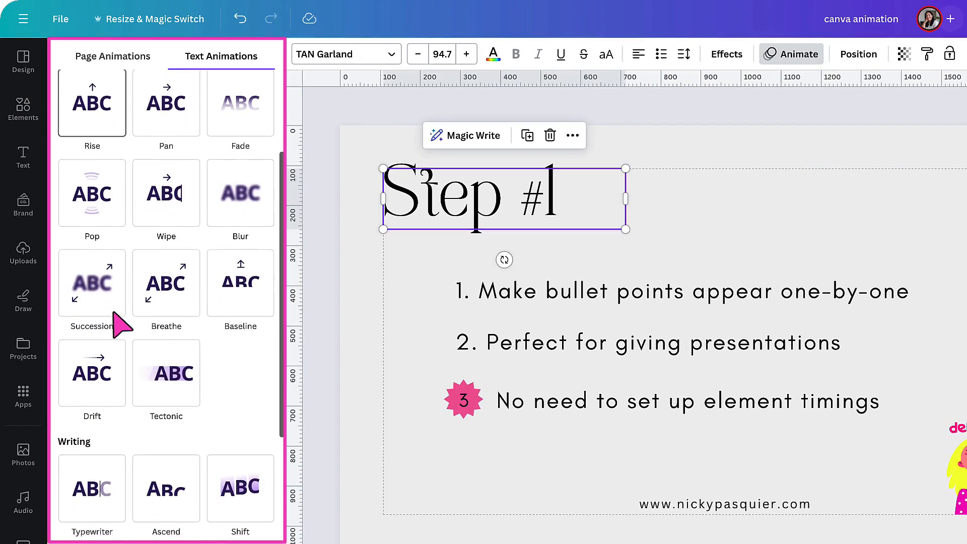
scroll(down, 3)
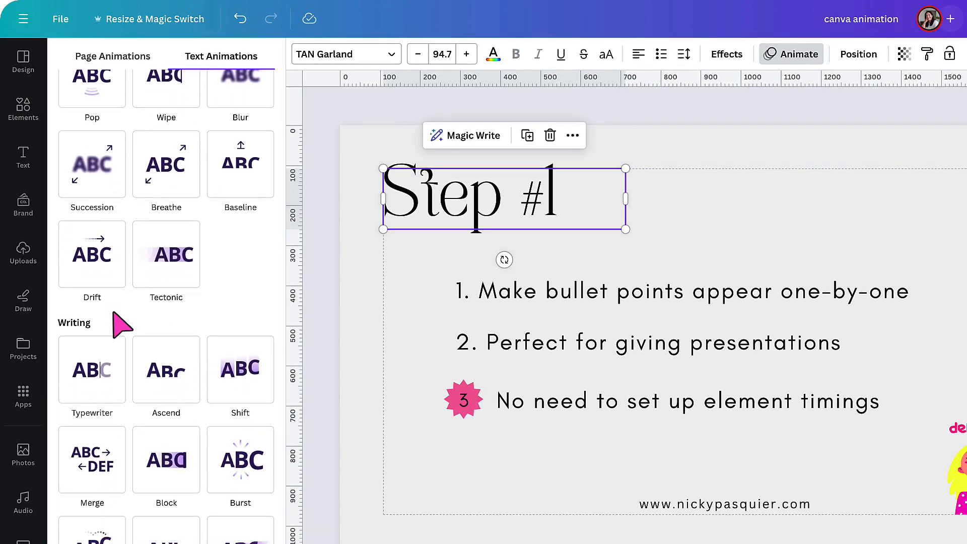
mouse_move(134, 330)
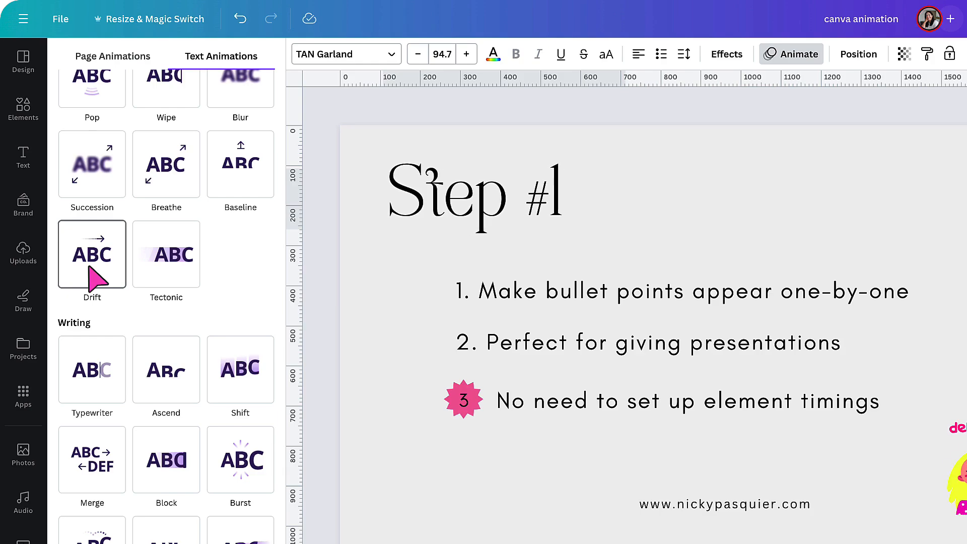
scroll(up, 3)
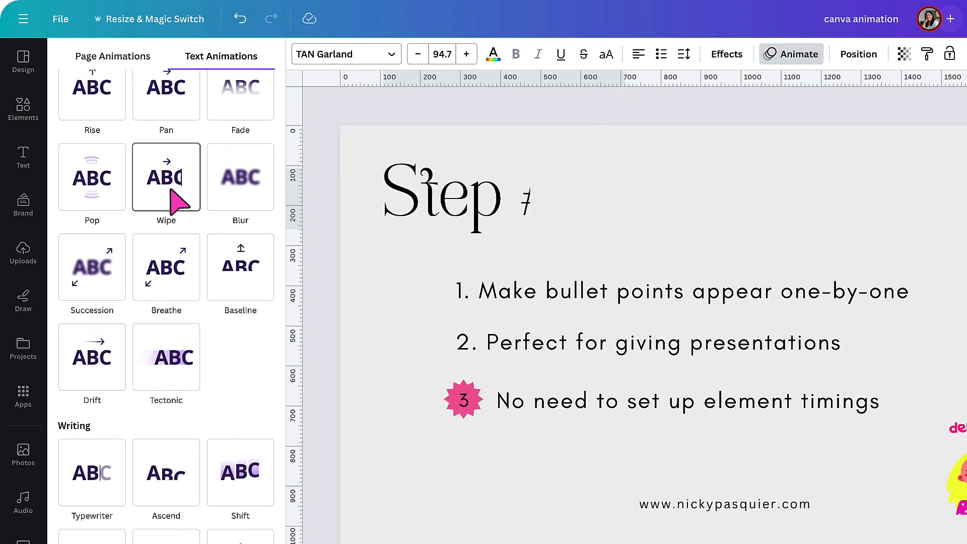
click(165, 178)
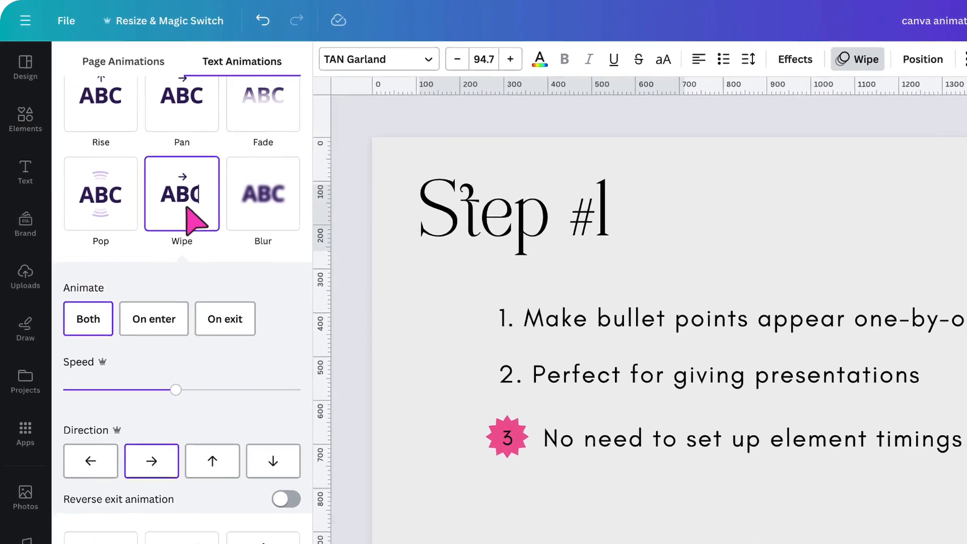
click(487, 216)
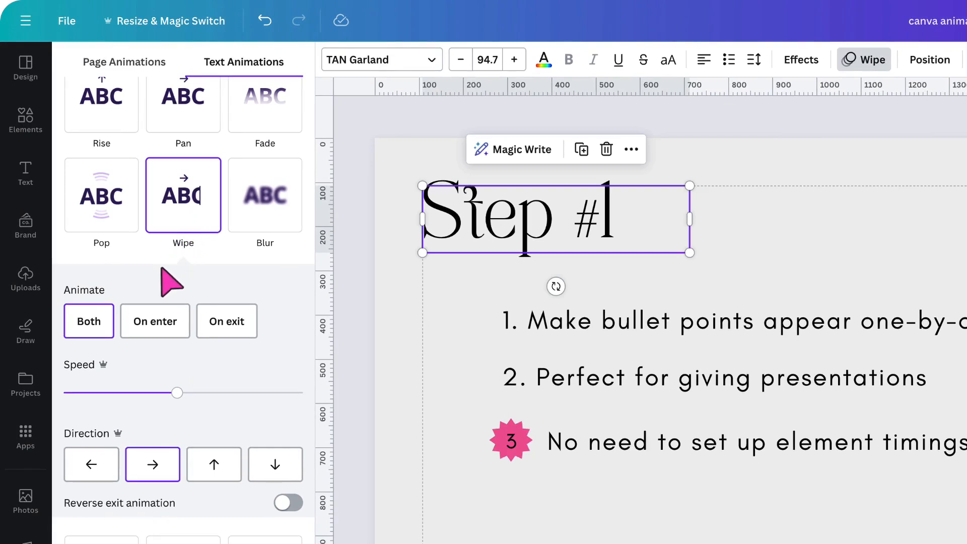
click(154, 320)
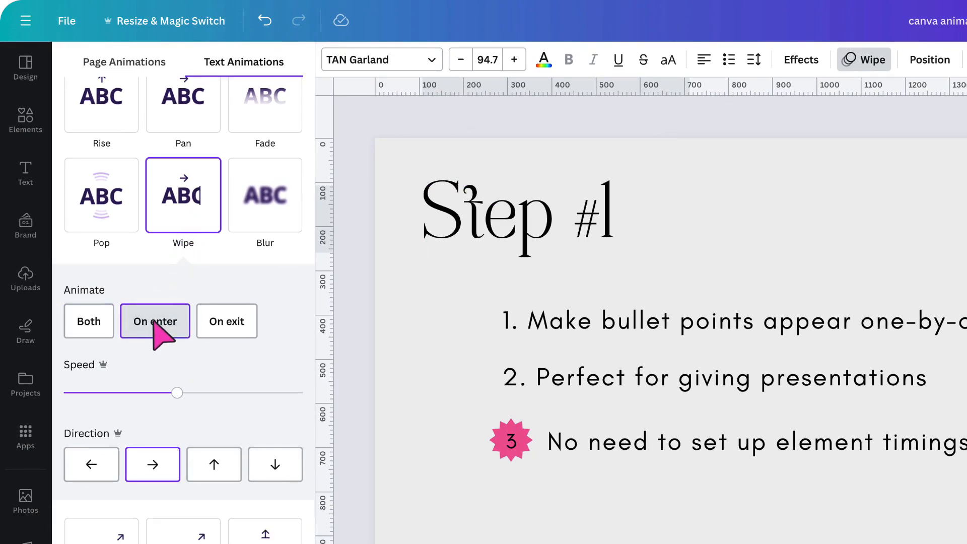
click(518, 216)
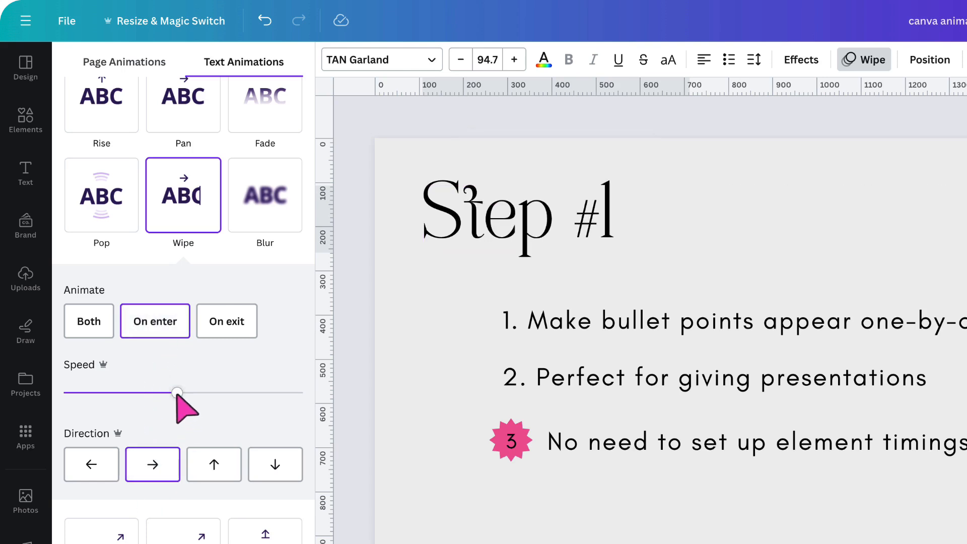
click(518, 216)
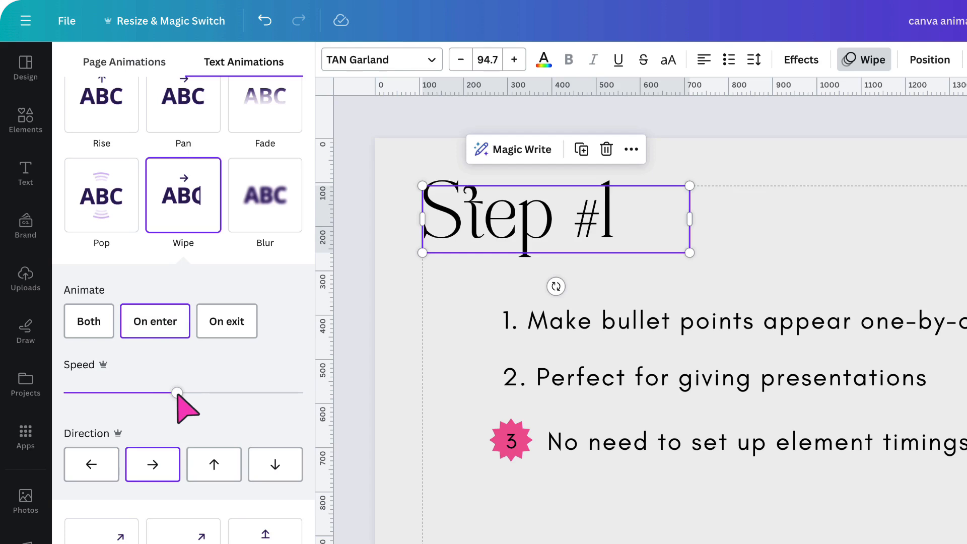
click(176, 392)
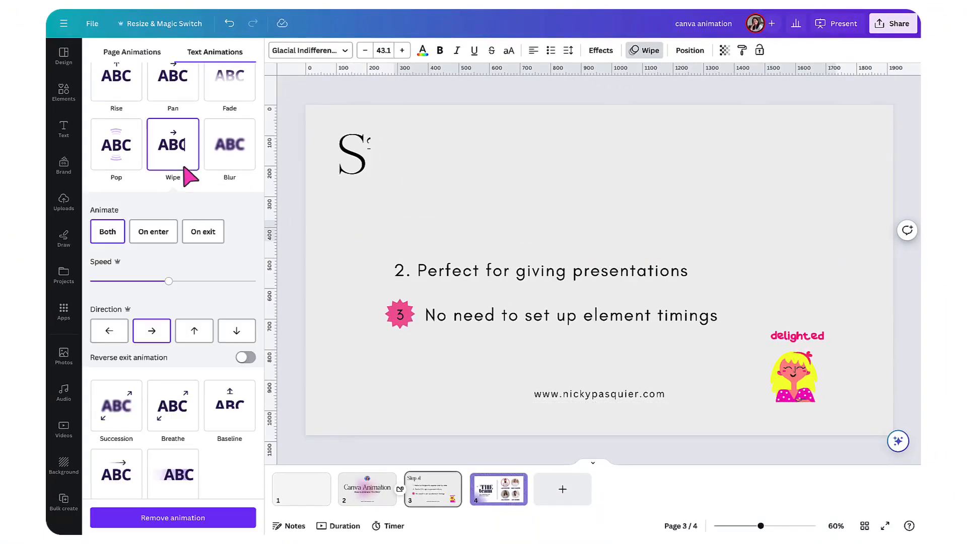
Give the third bullet and its star a Wipe animation on enter
click(154, 231)
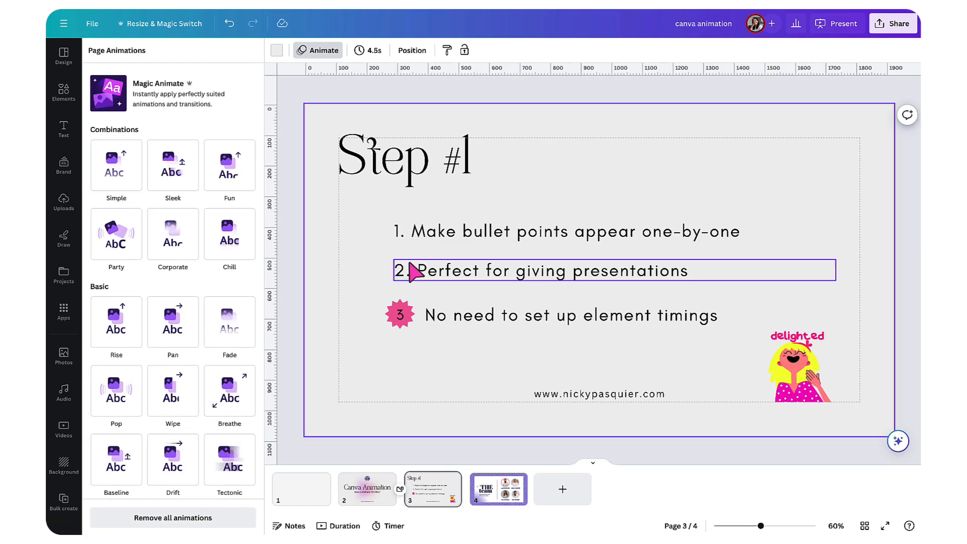
click(567, 314)
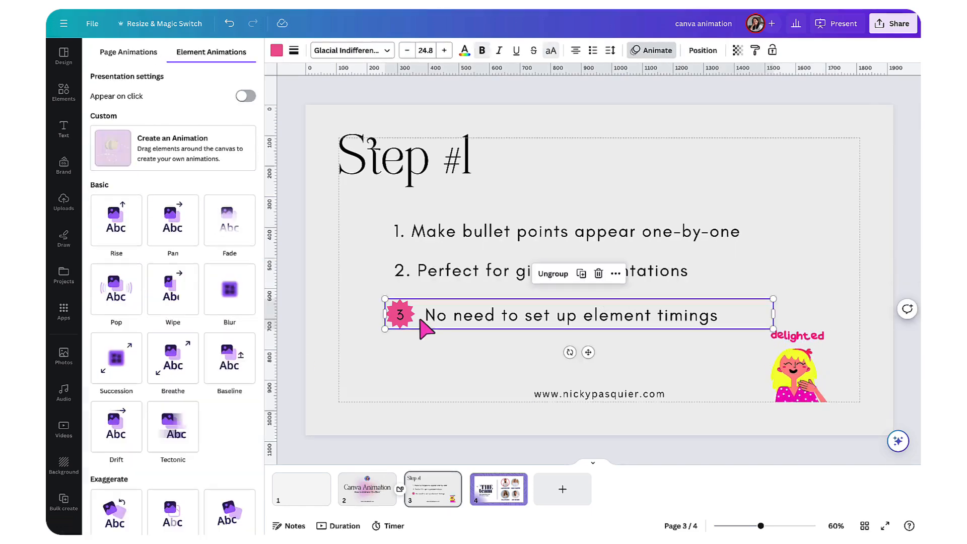
click(172, 279)
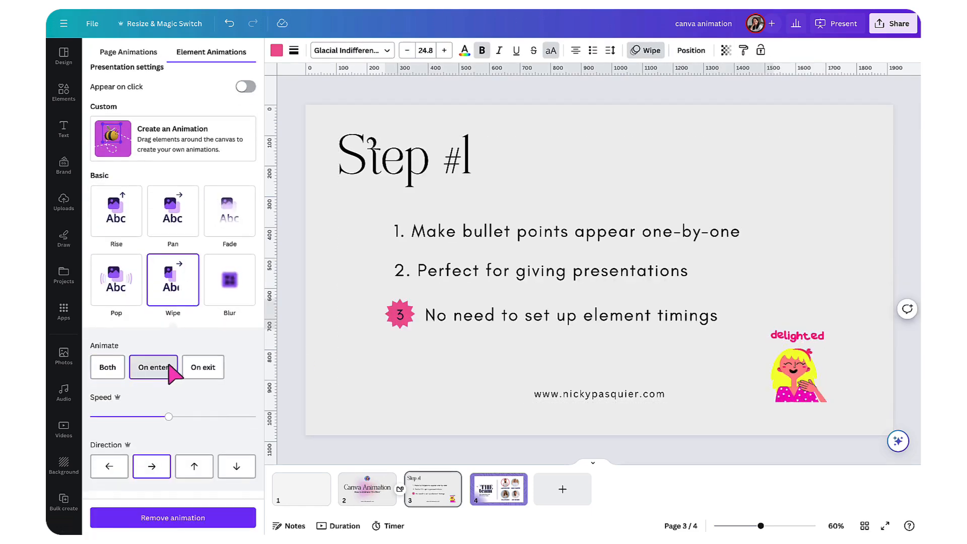
click(599, 393)
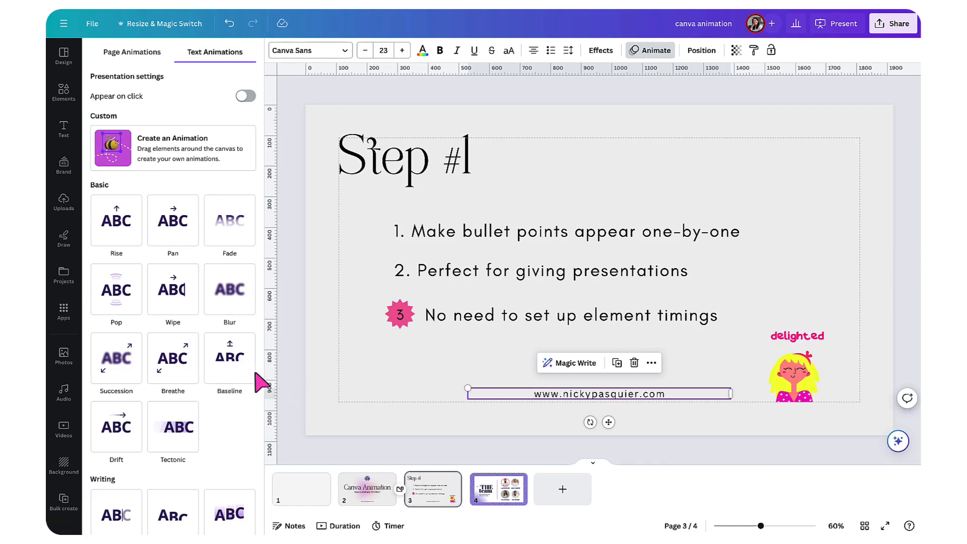
Give the URL line and the delighted sticker Baseline animations
click(228, 357)
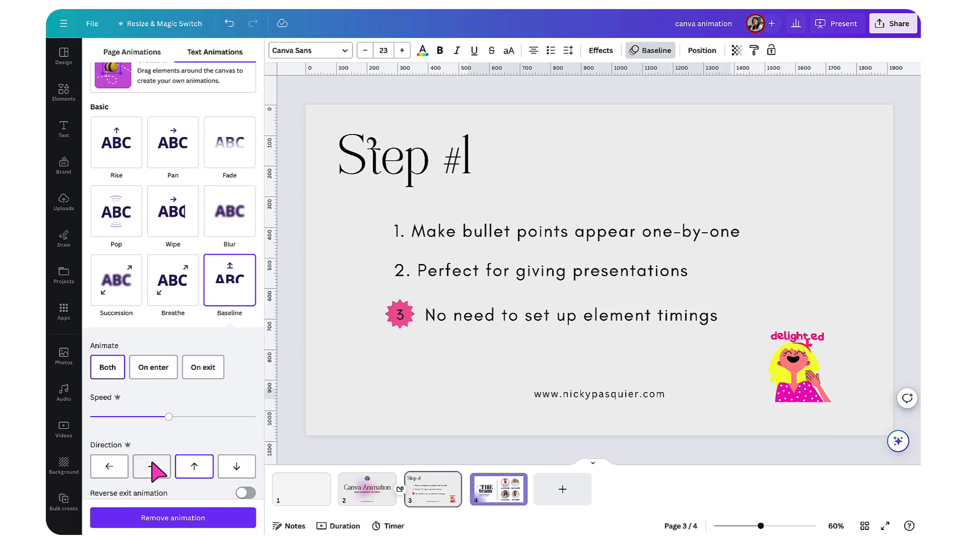
click(153, 367)
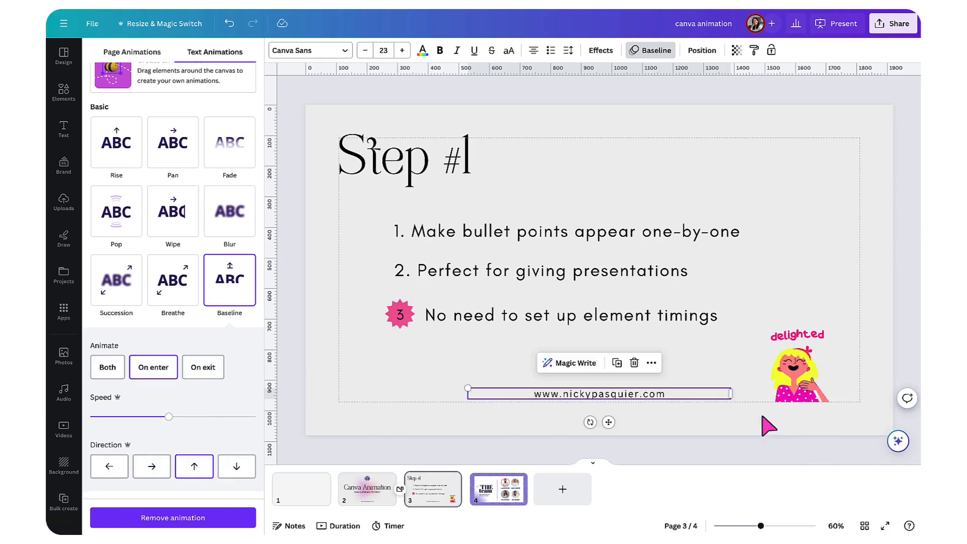
click(798, 364)
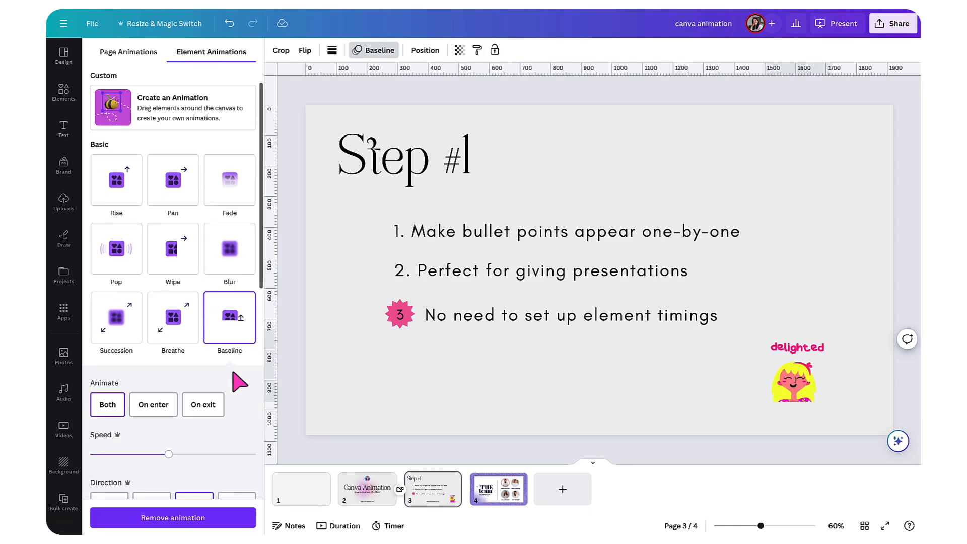
click(796, 376)
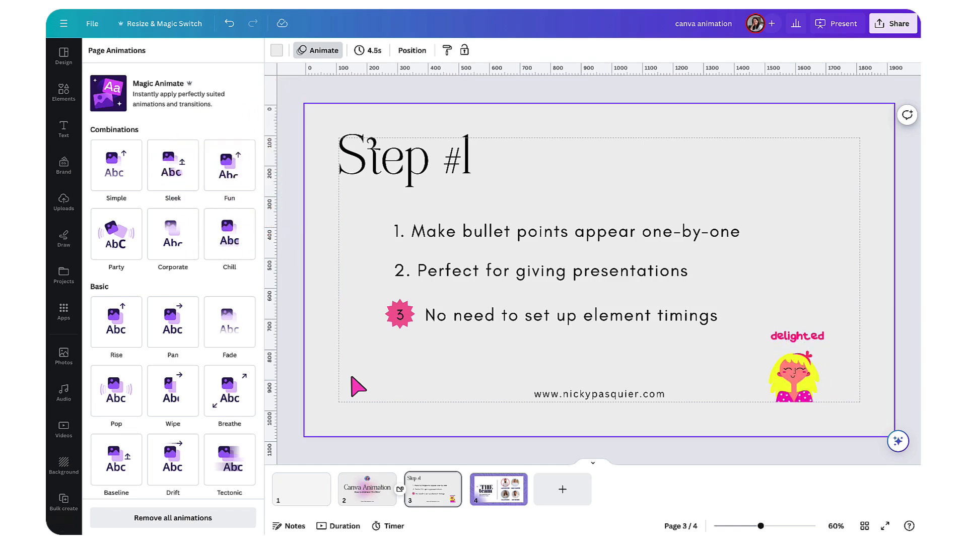
Make the Step #1 heading appear on click
click(393, 175)
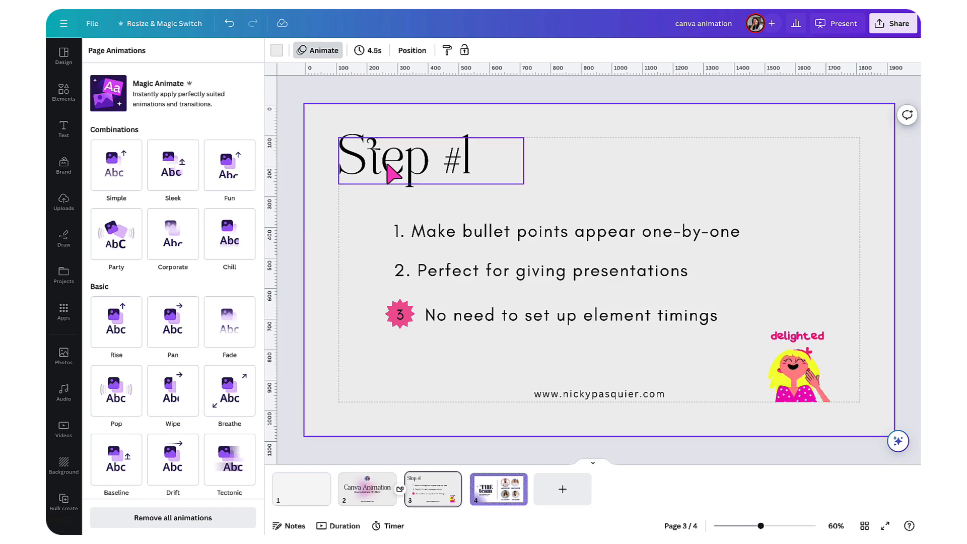
click(431, 160)
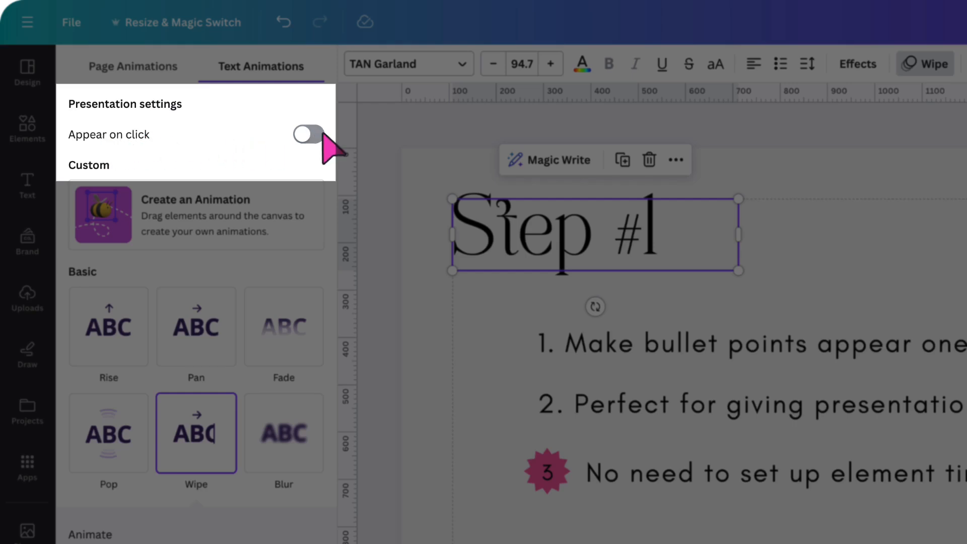
click(308, 134)
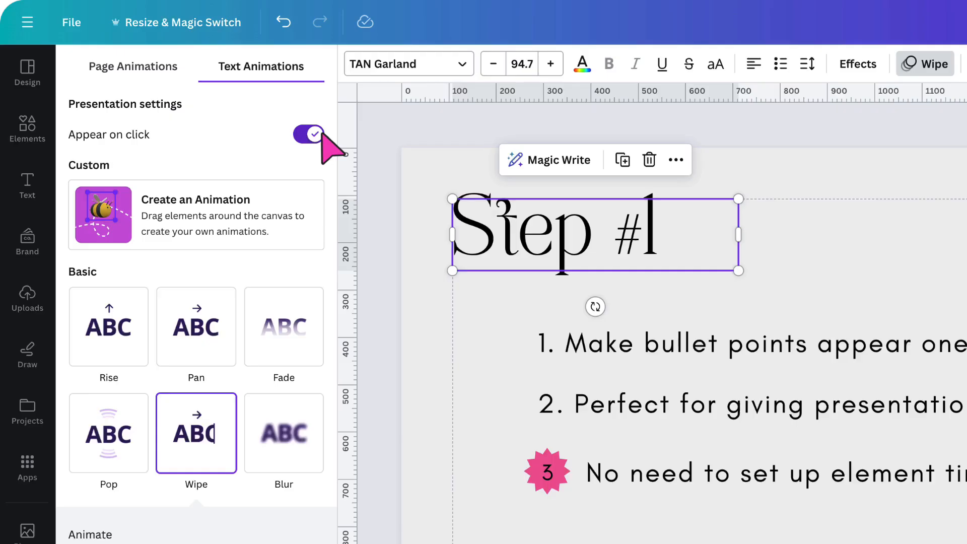
mouse_move(443, 318)
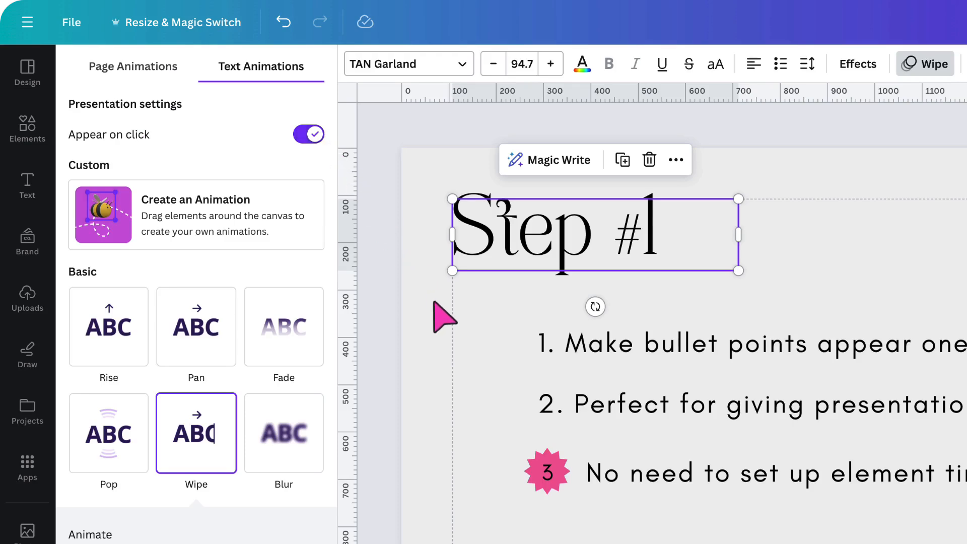
mouse_move(494, 338)
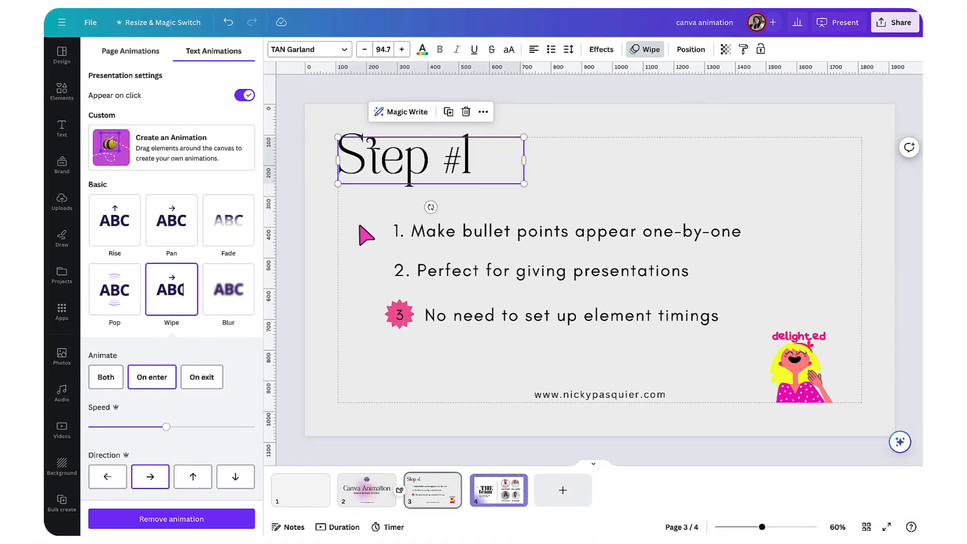
Switch on Appear on click for the first, second and third bullets
click(555, 231)
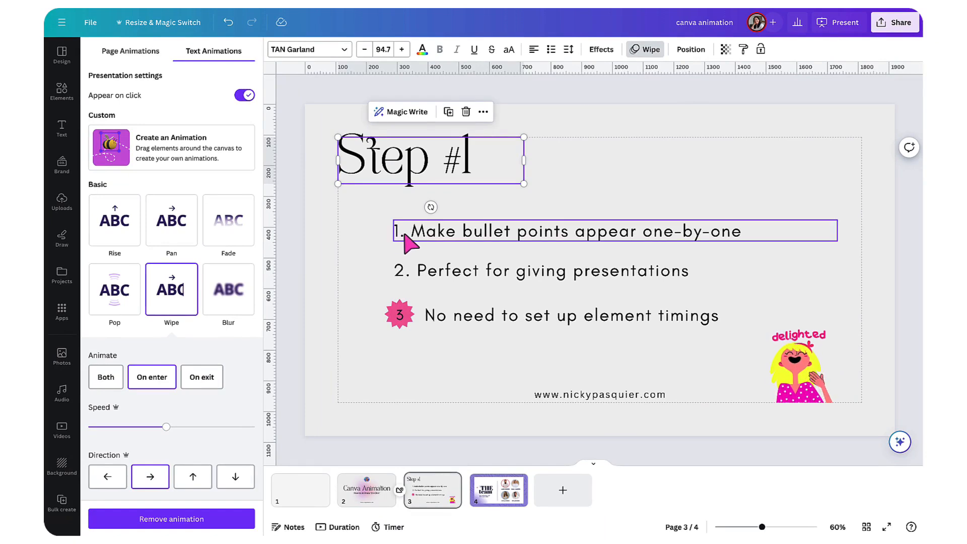
mouse_move(420, 245)
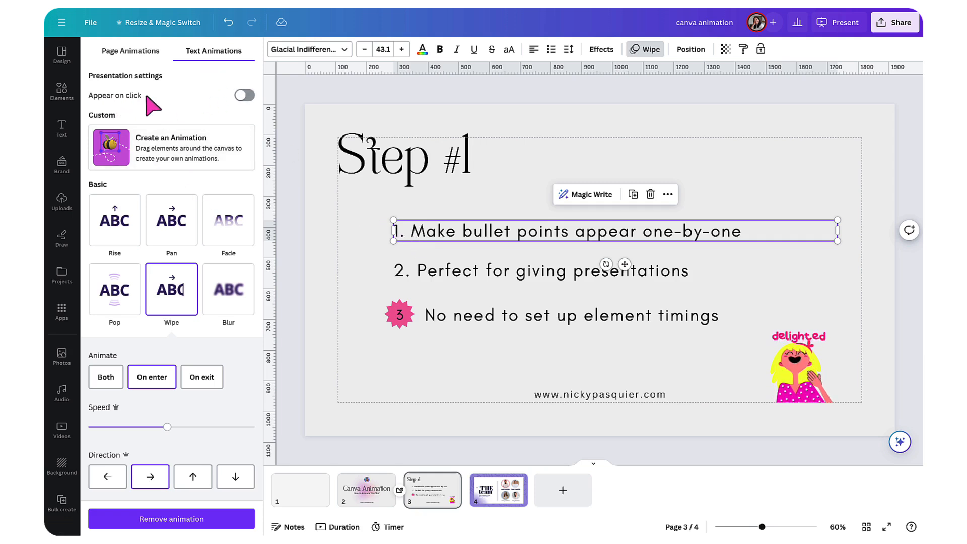
click(244, 95)
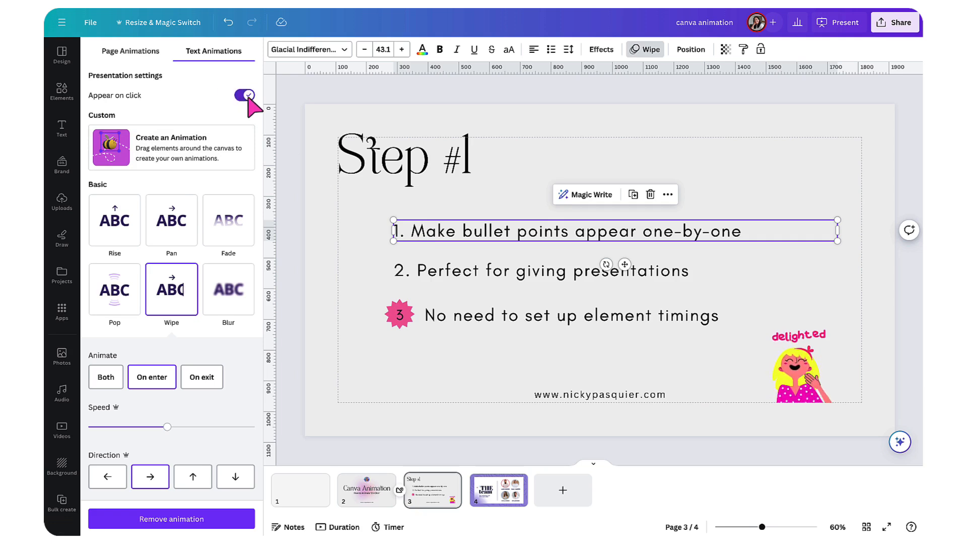
click(244, 95)
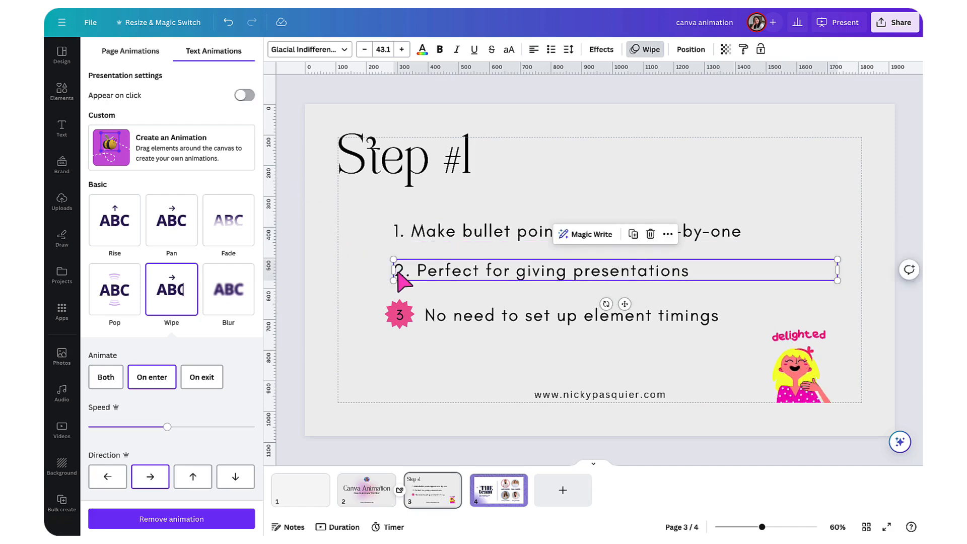
click(245, 95)
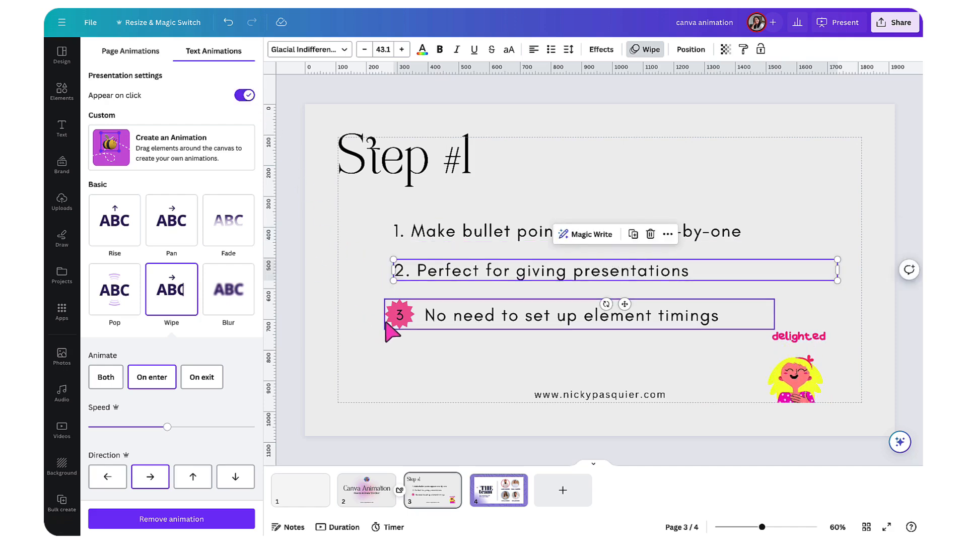
click(580, 314)
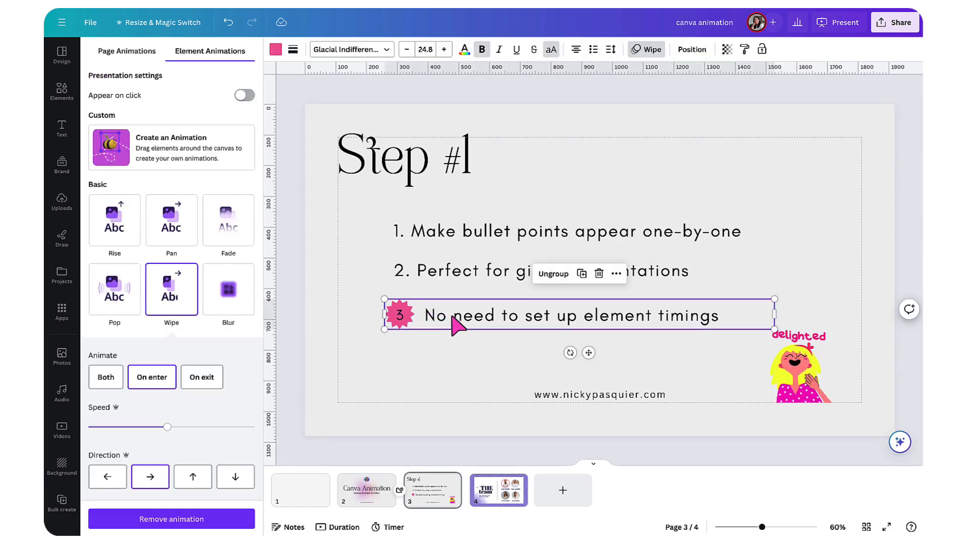
click(599, 395)
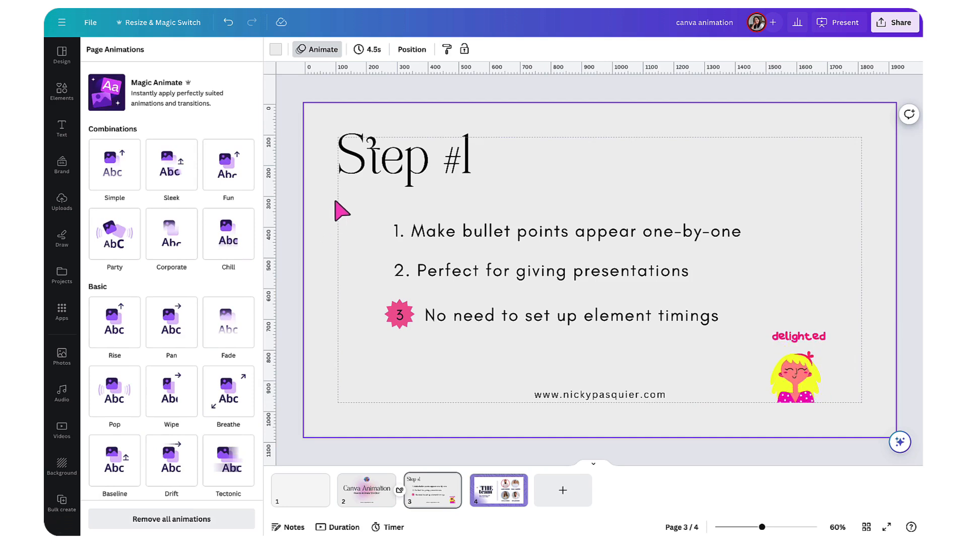
mouse_move(546, 160)
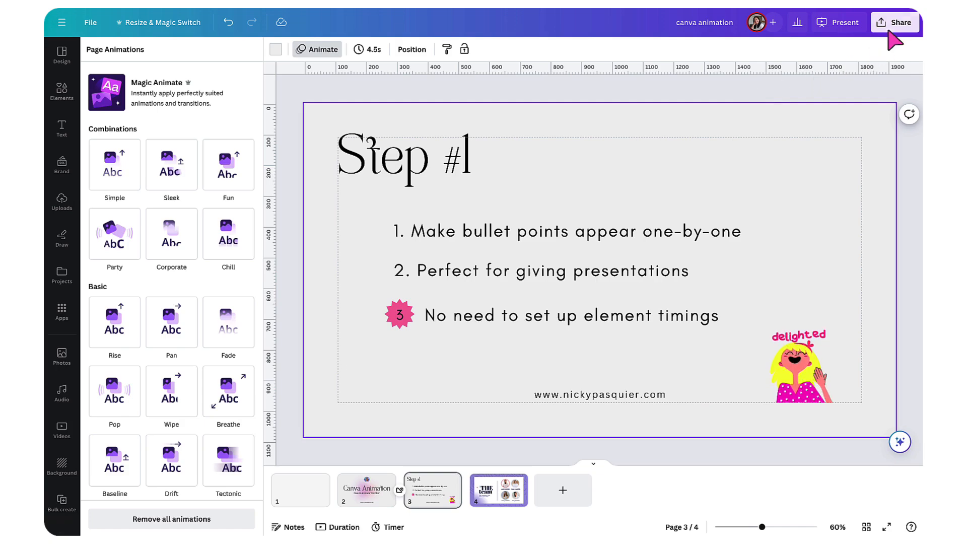
Start presenting the design from the Share panel
click(895, 23)
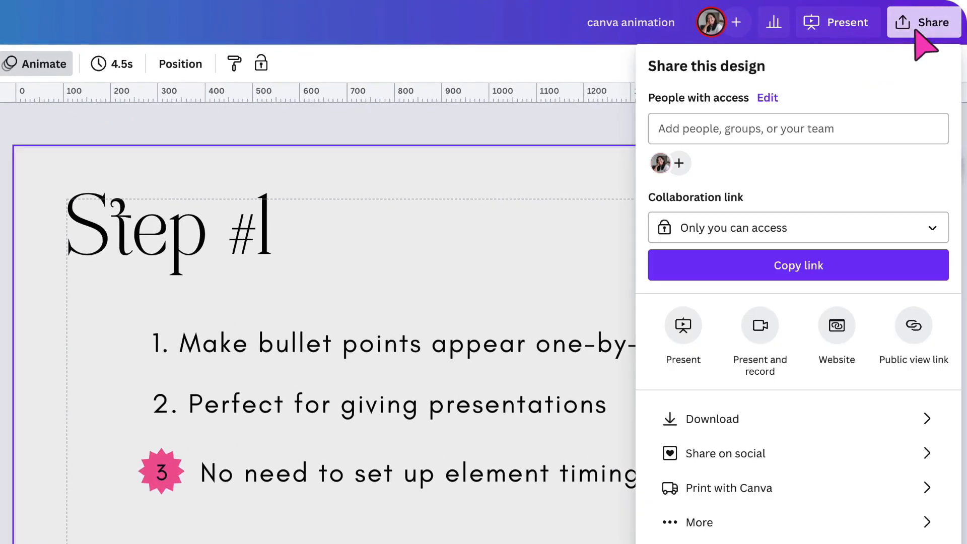
mouse_move(706, 321)
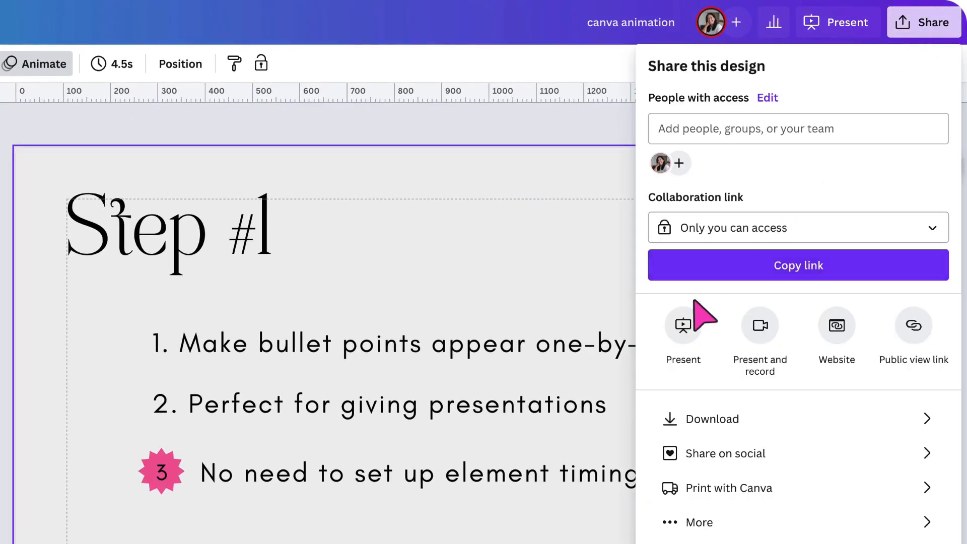
click(683, 325)
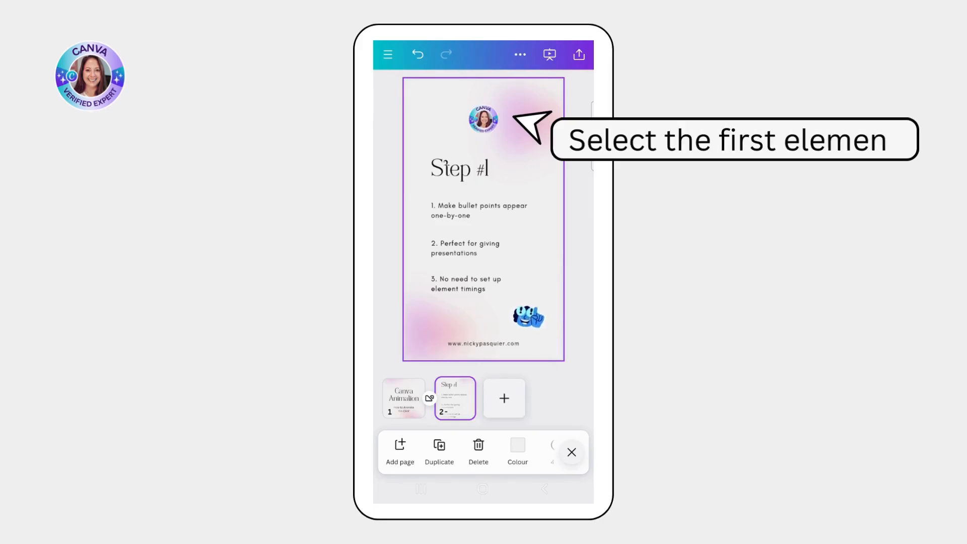
Give the circular logo a Rise animation and customise its settings
click(483, 118)
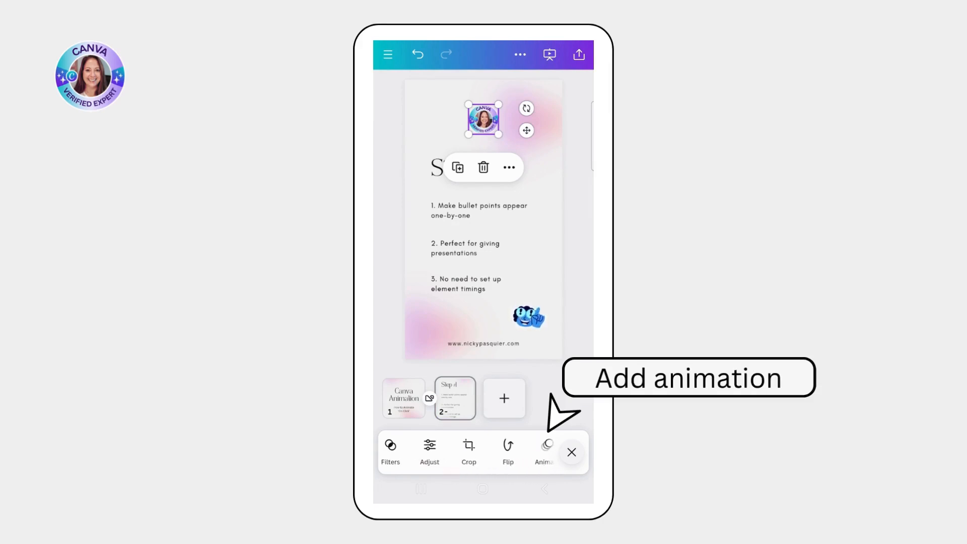
click(545, 447)
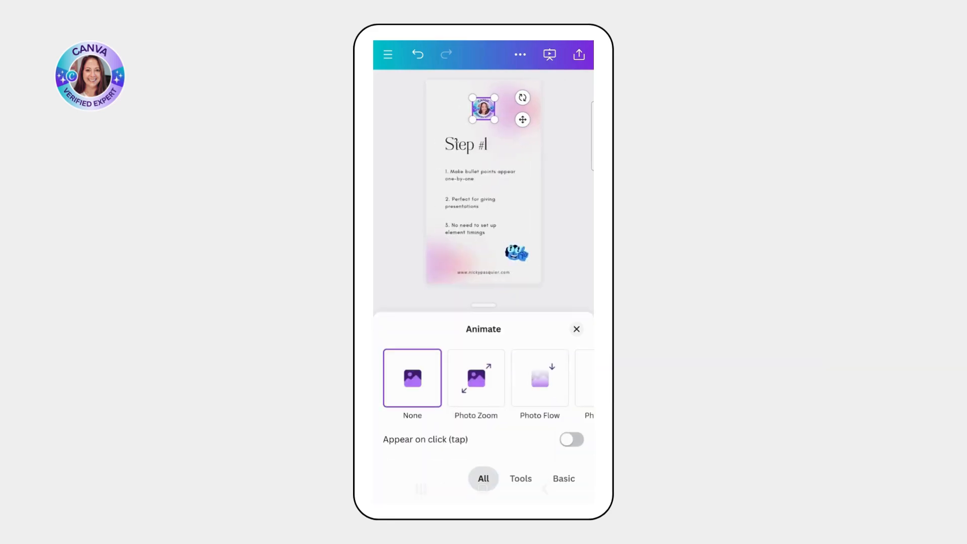
scroll(left, 3)
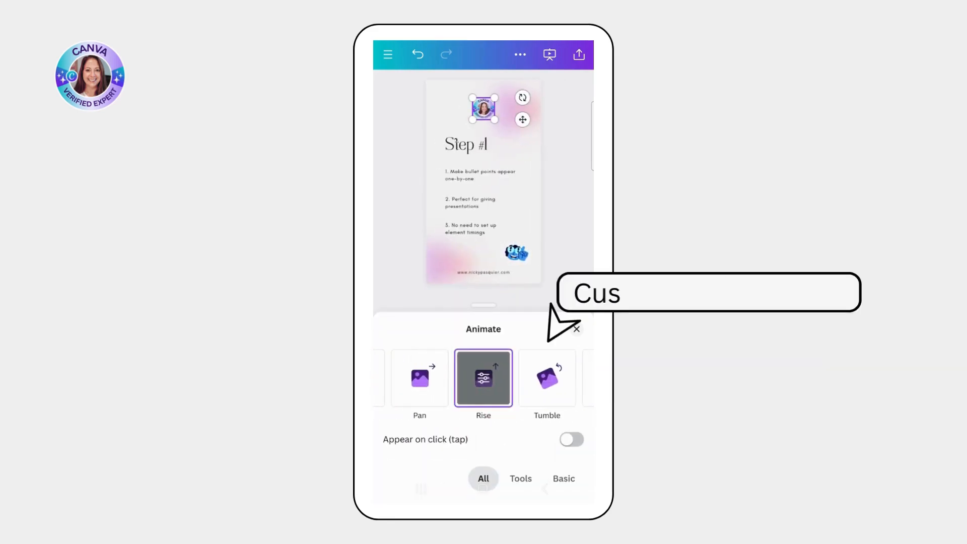
click(483, 378)
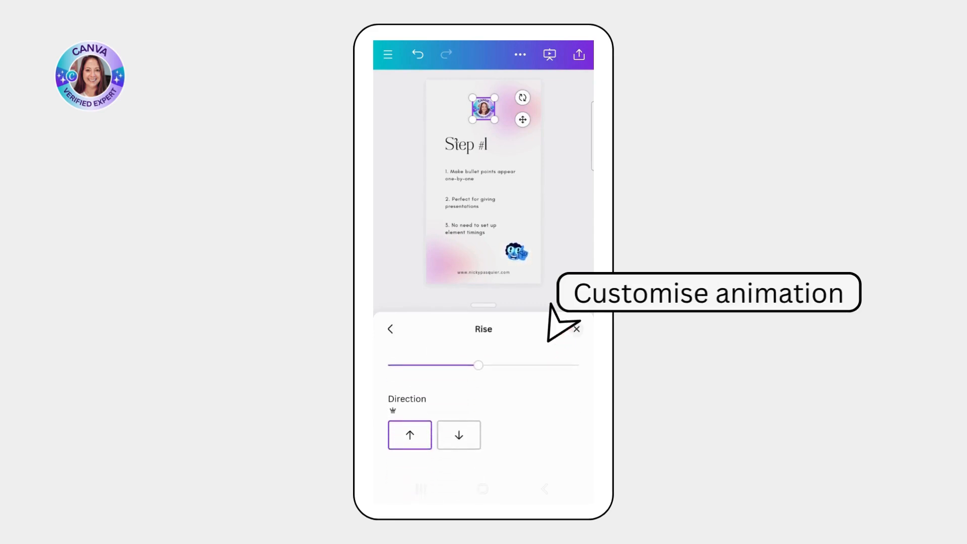
click(458, 435)
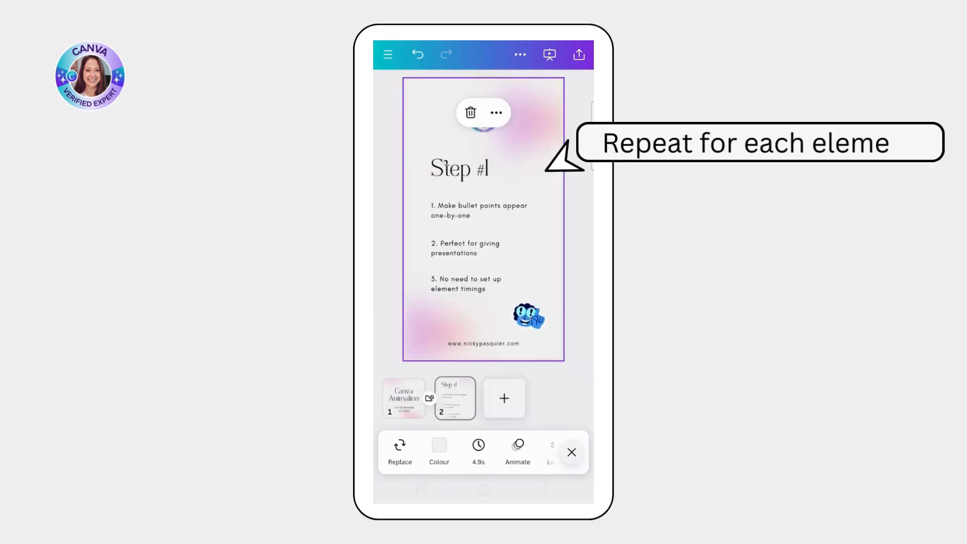
Give the Step #1 heading a Wipe animation and open its settings
click(459, 170)
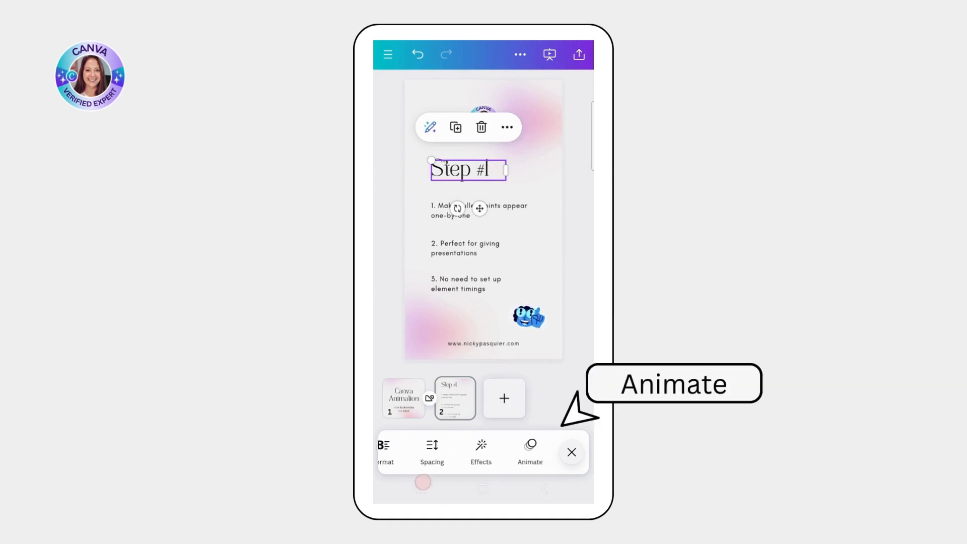
click(530, 453)
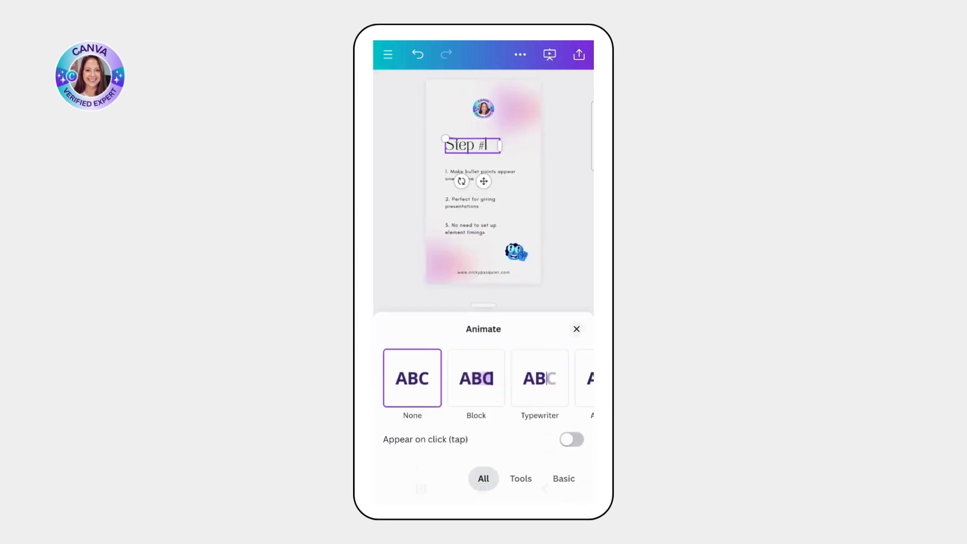
scroll(right, 3)
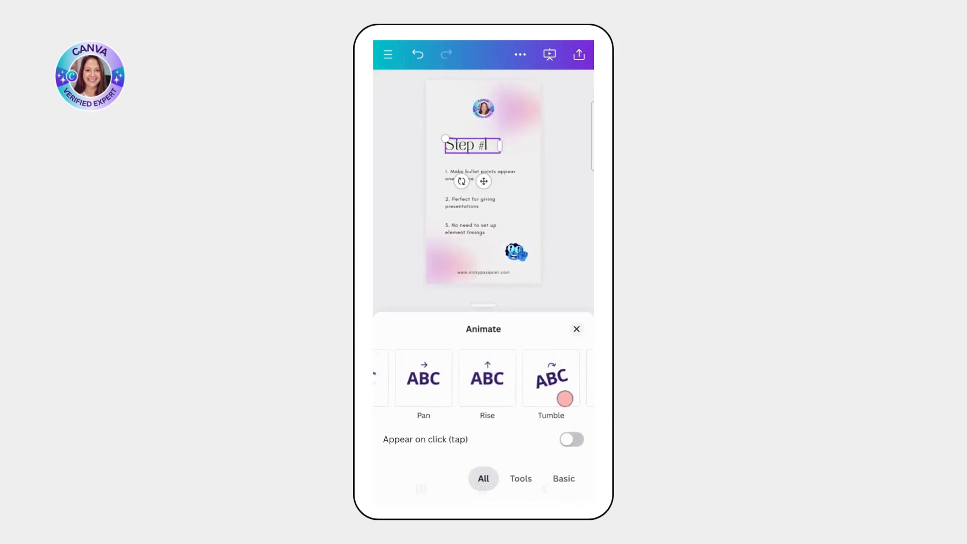
scroll(left, 3)
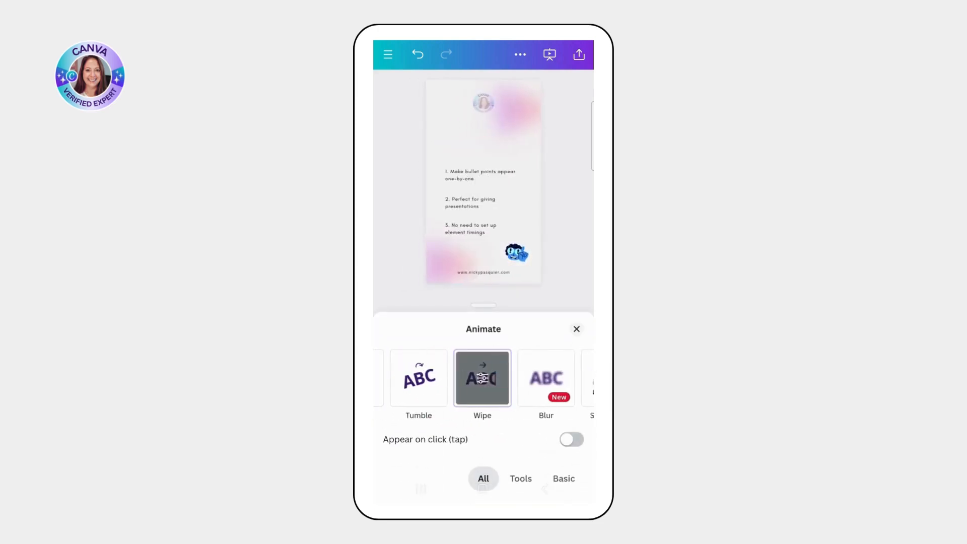
click(483, 377)
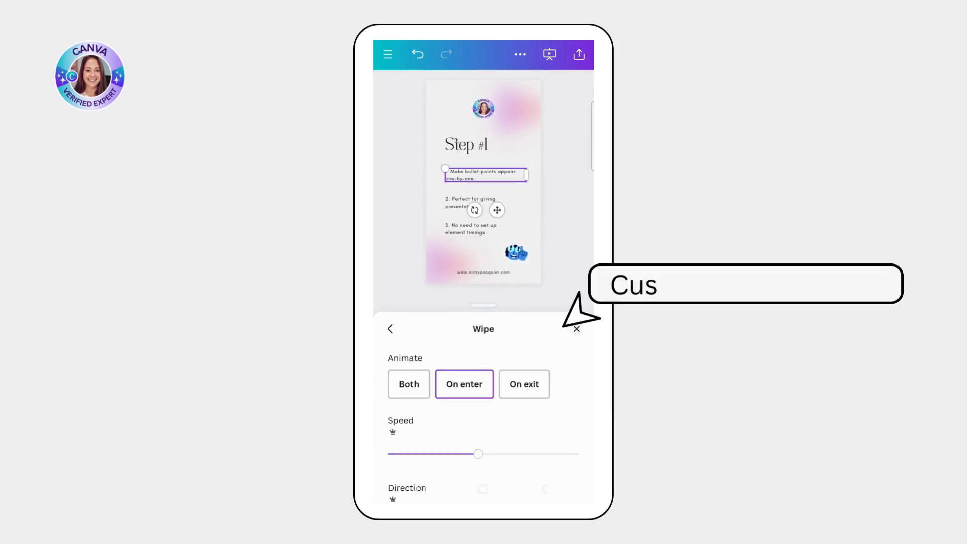
scroll(down, 3)
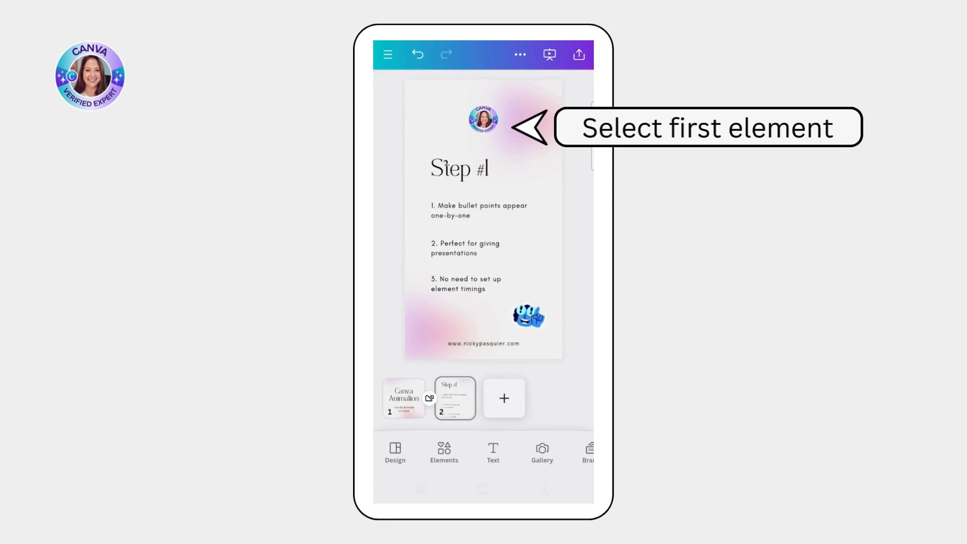
Set the logo and heading to appear on tap, then return to the title slide
click(483, 119)
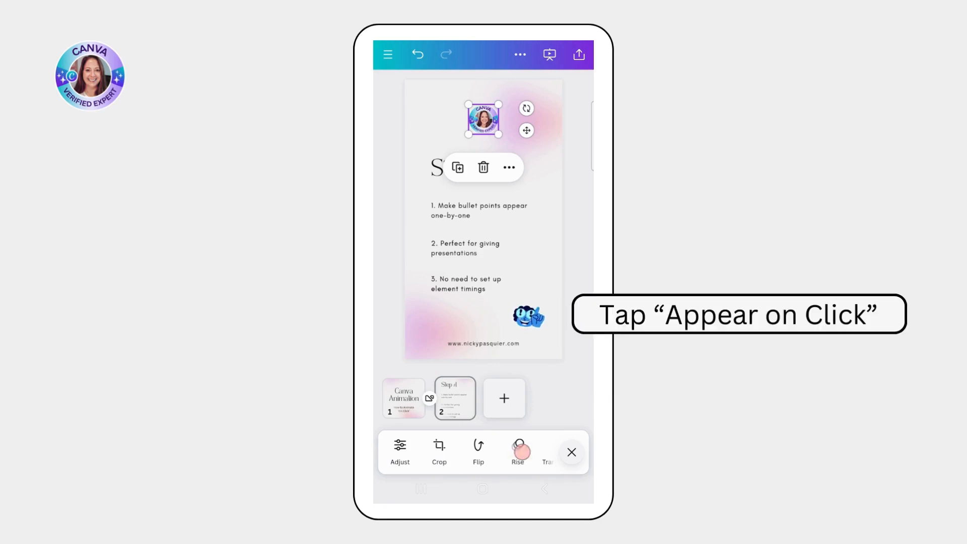
click(517, 452)
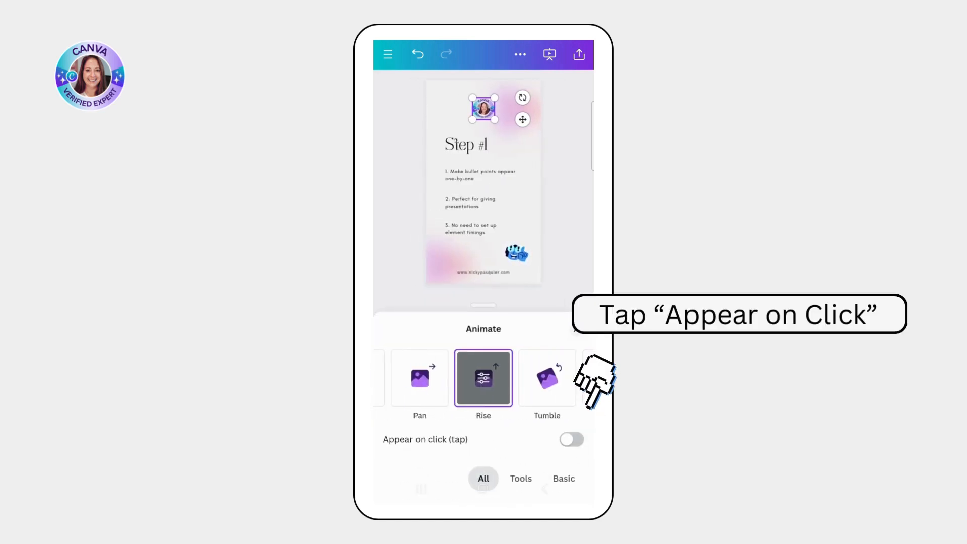
click(570, 439)
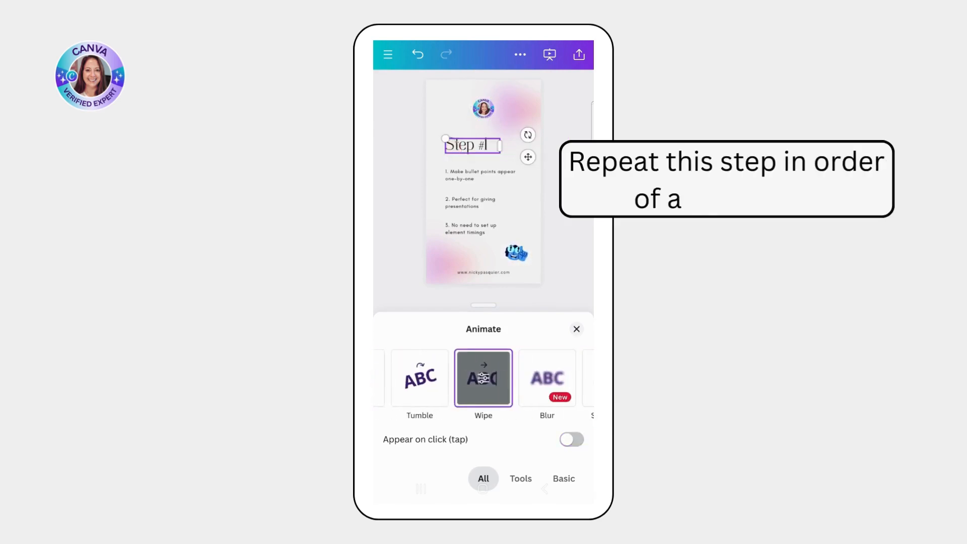
click(571, 440)
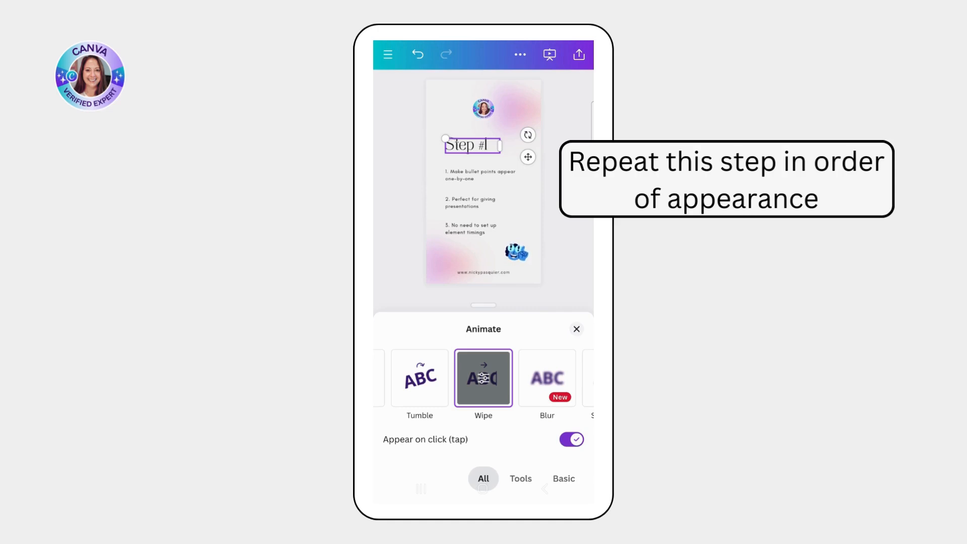
click(576, 329)
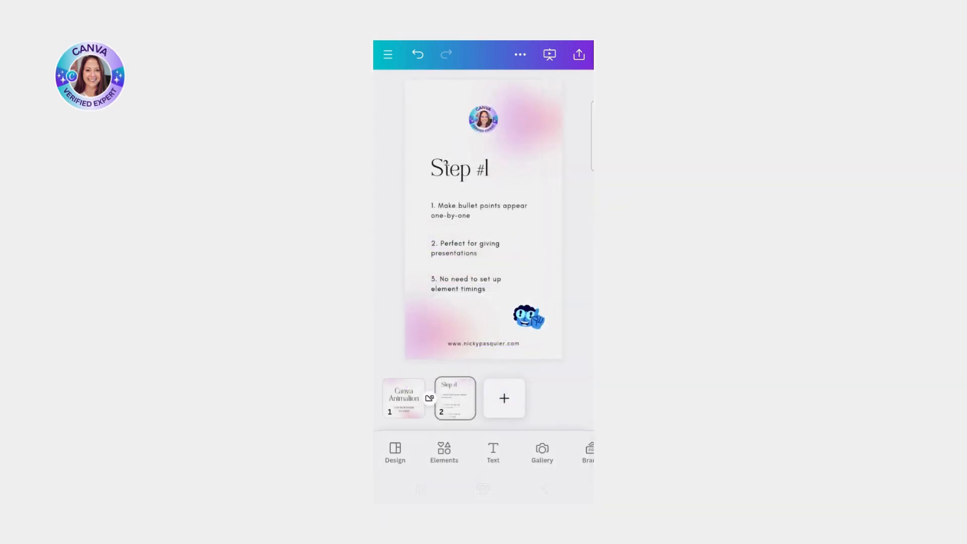
click(404, 398)
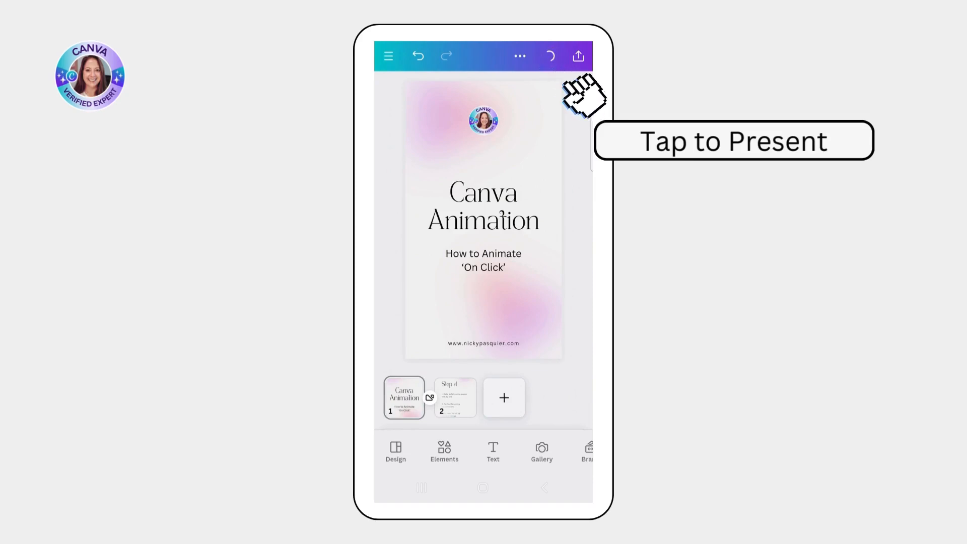
Present on the phone, advance to Step #1, and tap to reveal its next element
click(578, 56)
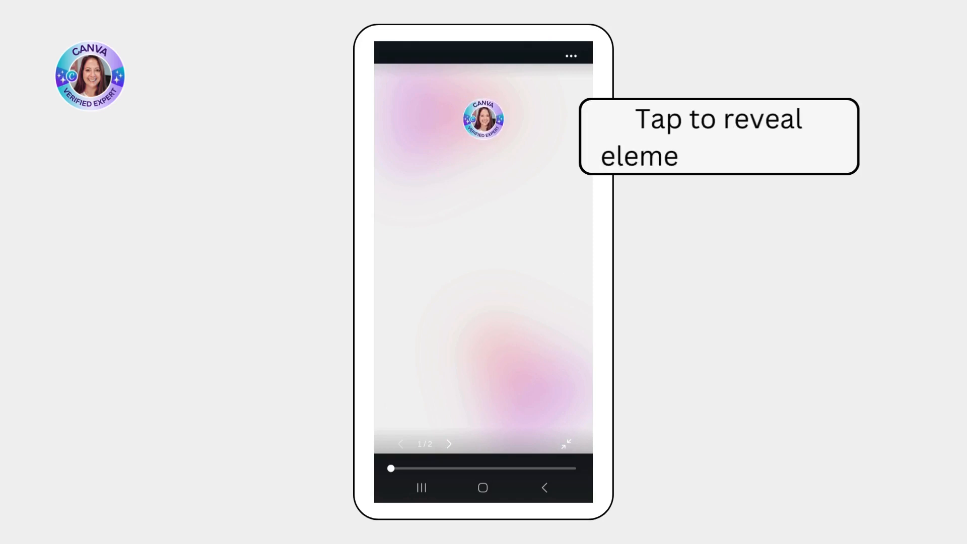
click(483, 247)
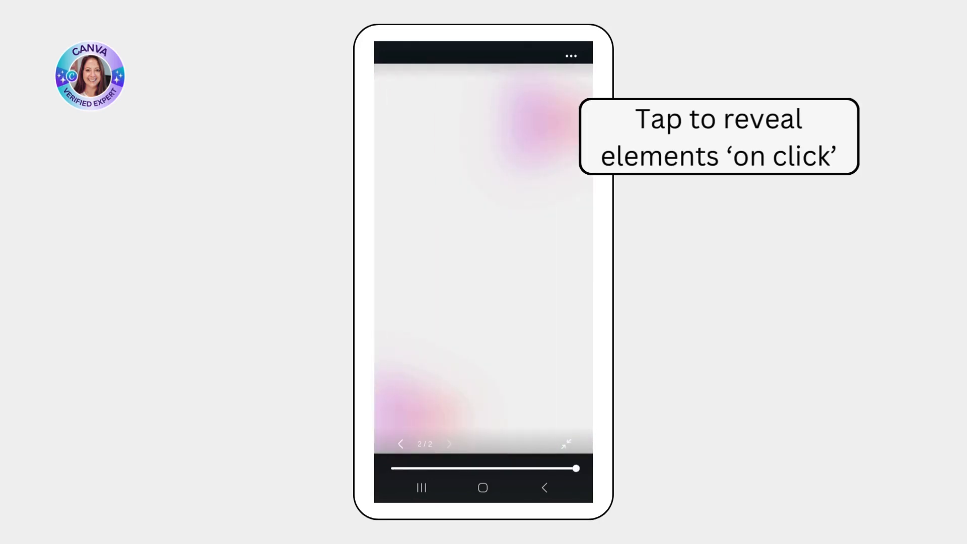
click(483, 247)
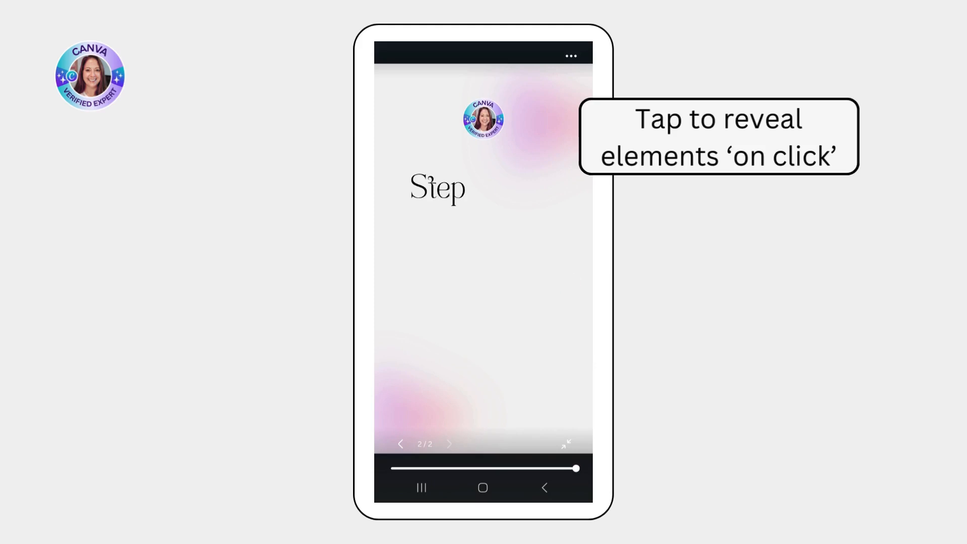